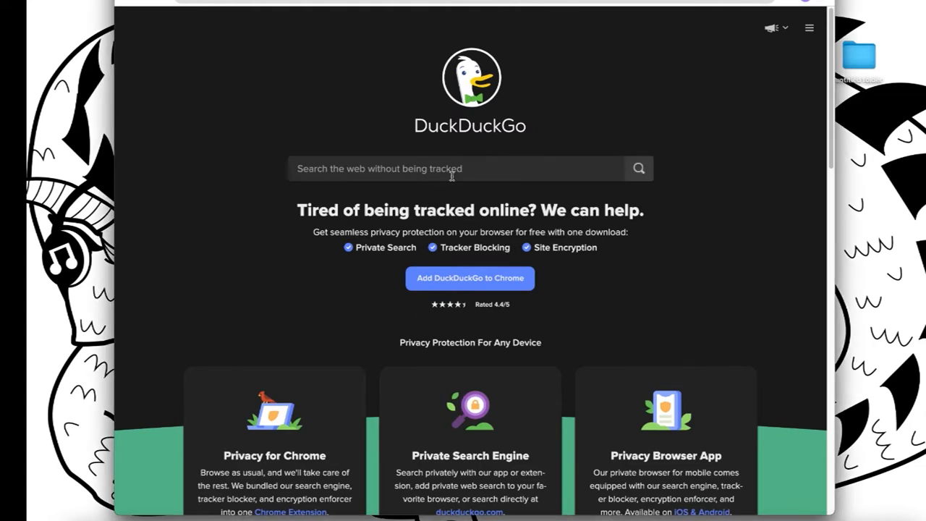
Search DuckDuckGo images for 'cat' filtered to Free to Modify, Share, and Use
type("cat")
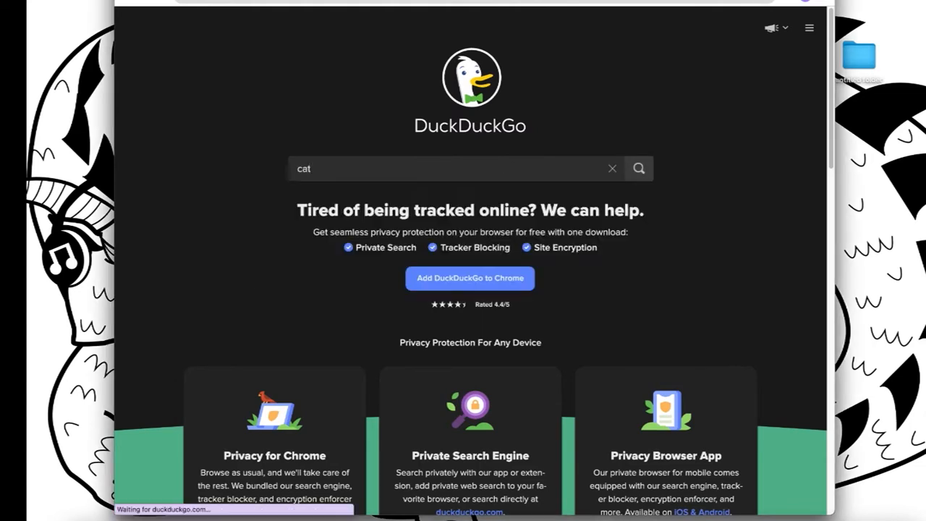
left_click(638, 168)
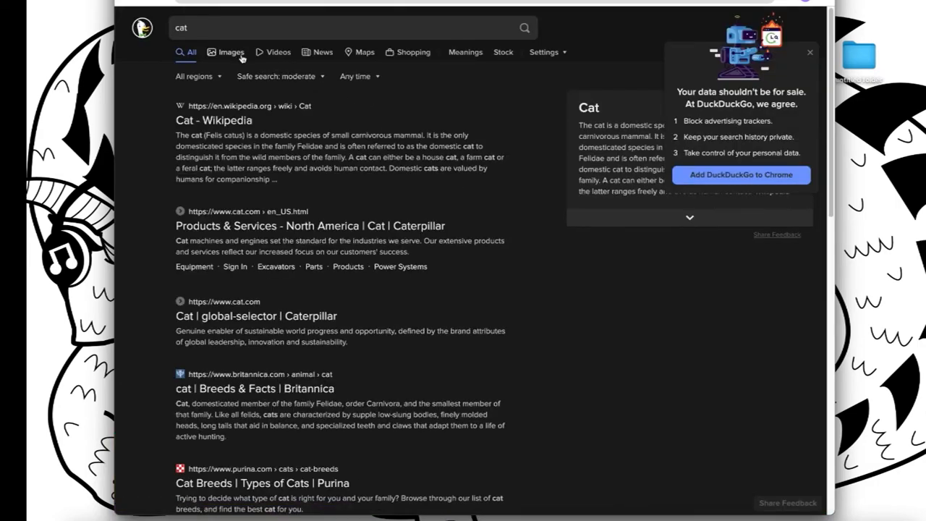
left_click(230, 52)
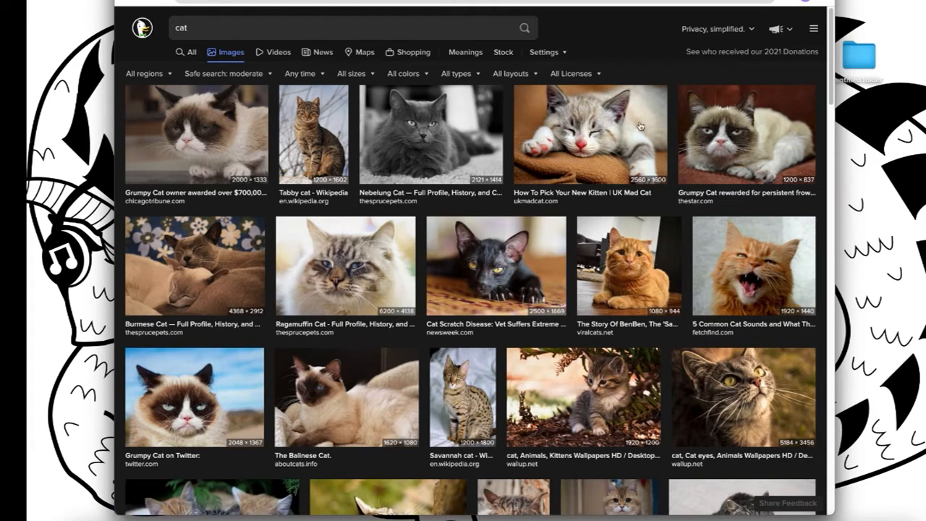
left_click(572, 72)
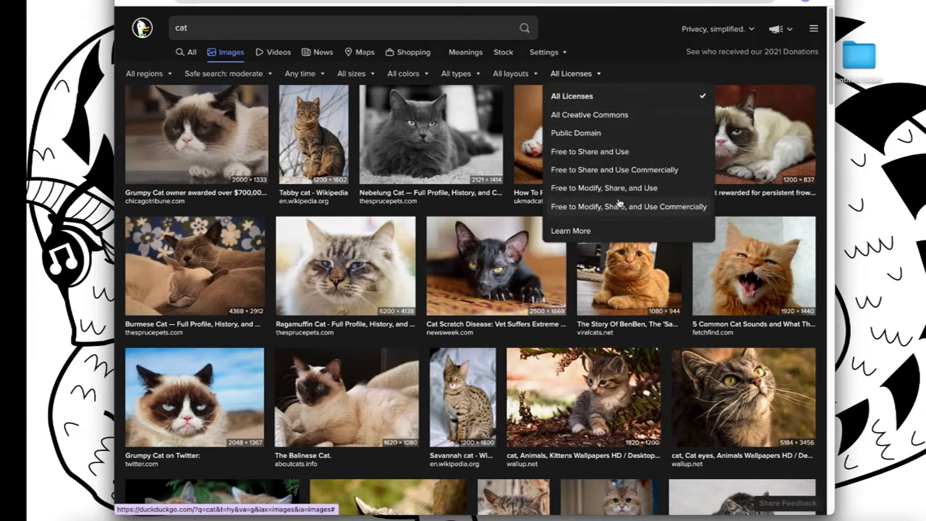
mouse_move(624, 197)
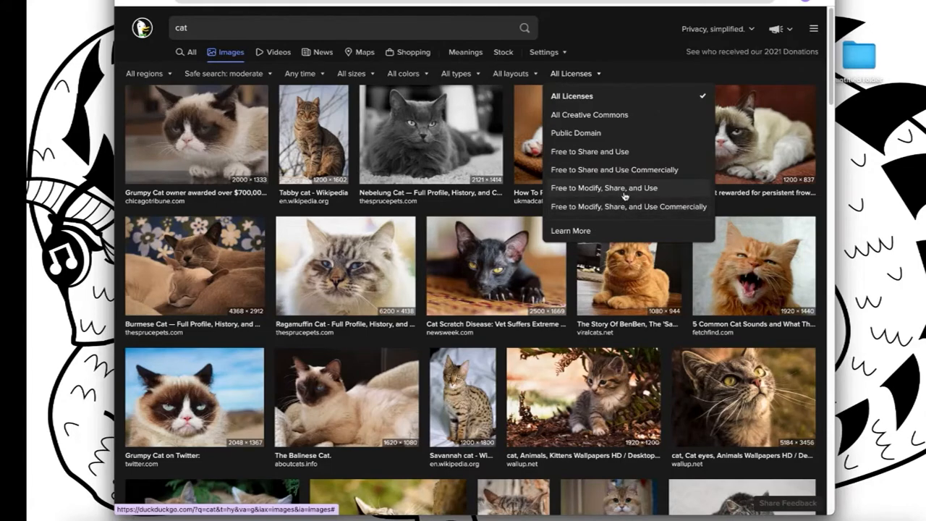
left_click(603, 188)
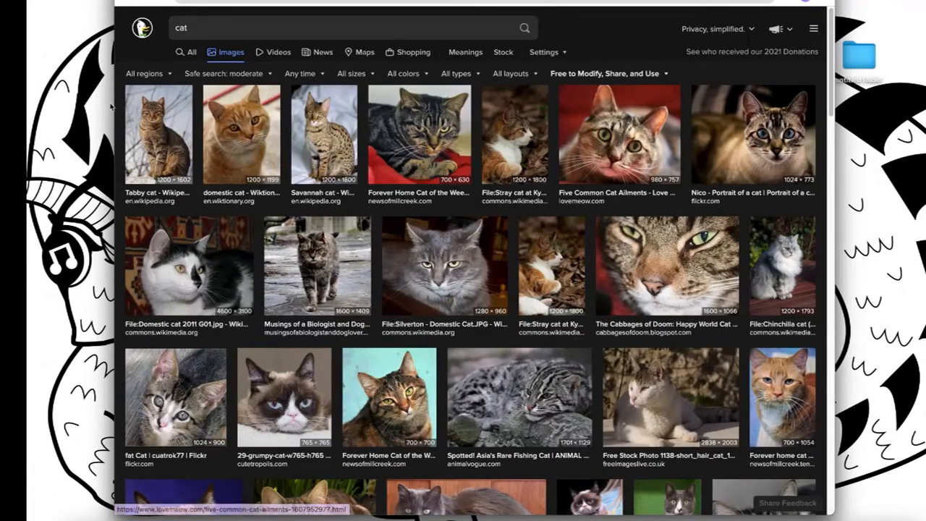
Save the tabby cat photo from the results into the Downloads folder
left_click(156, 133)
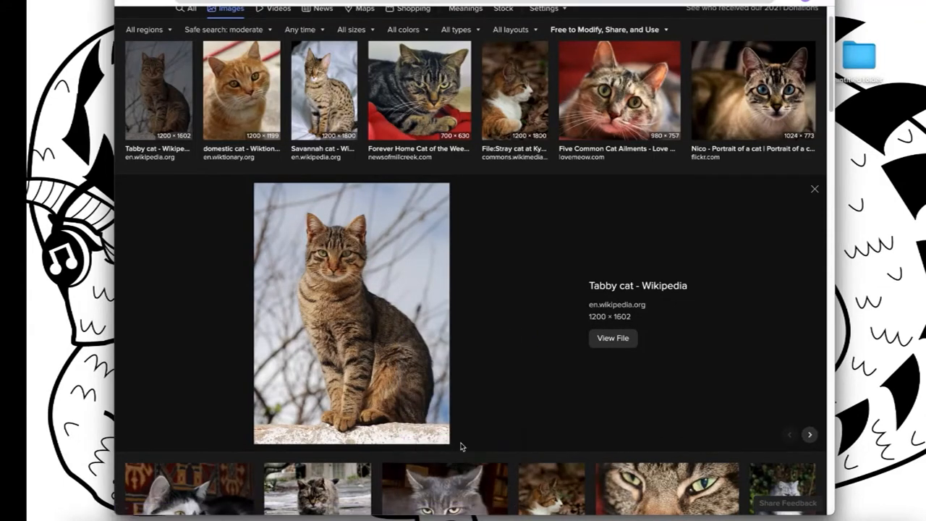
left_click(611, 339)
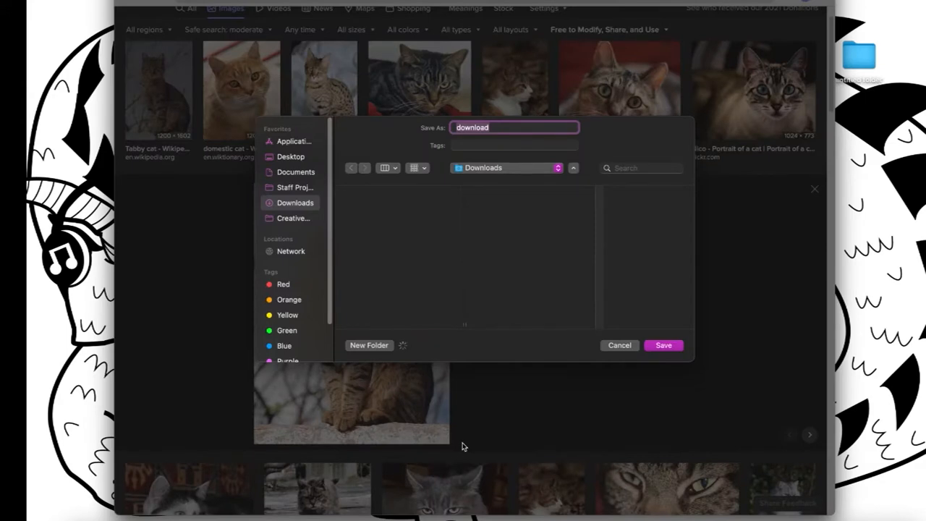
left_click(662, 344)
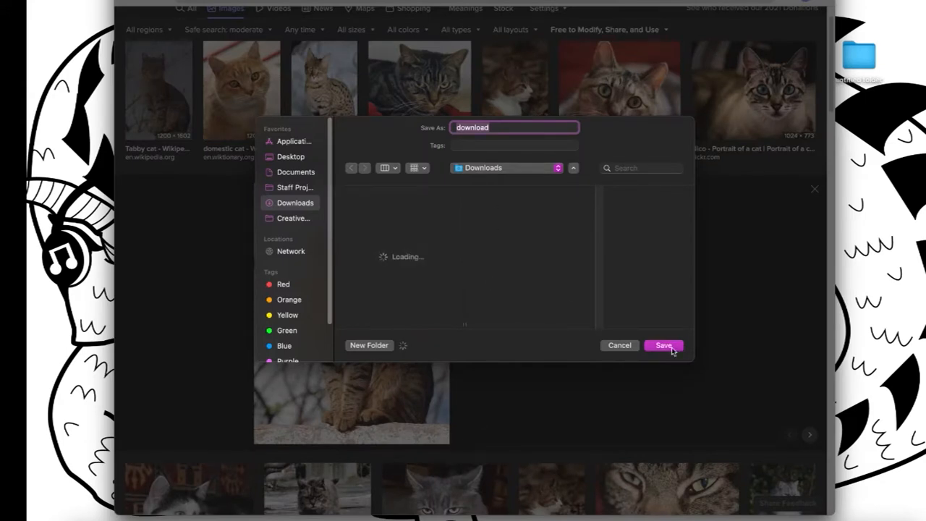
left_click(662, 344)
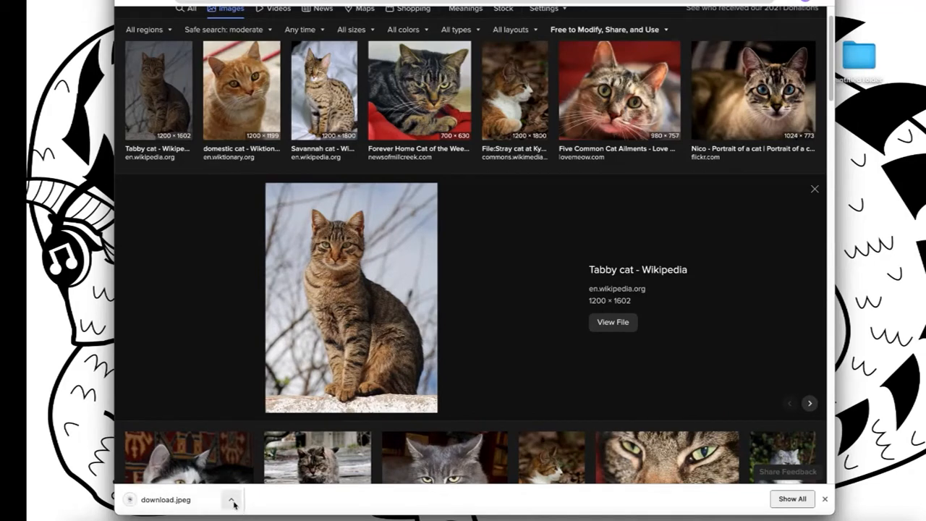
Reveal the saved download.jpeg in the Finder Downloads folder
left_click(231, 499)
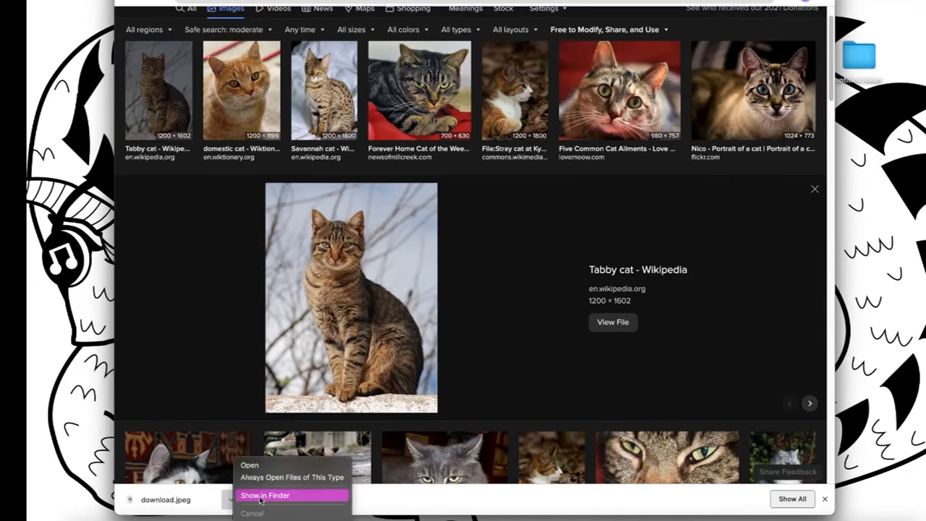
left_click(264, 494)
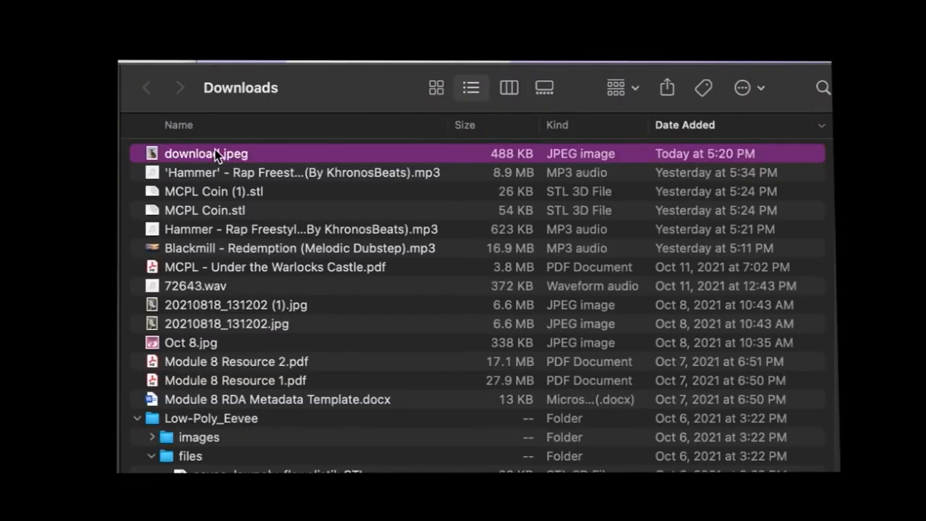
right_click(205, 153)
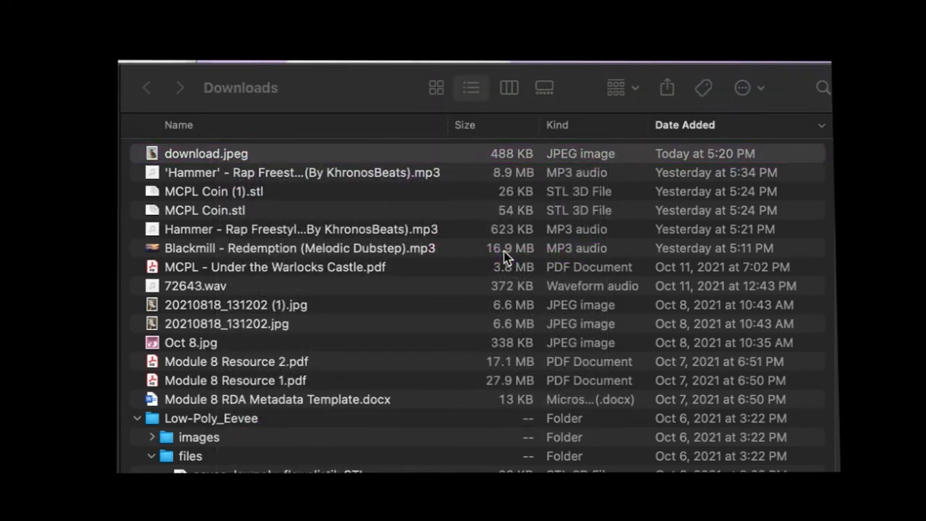
Open download.jpeg in Photoshop and start saving a copy into Downloads
double_click(206, 154)
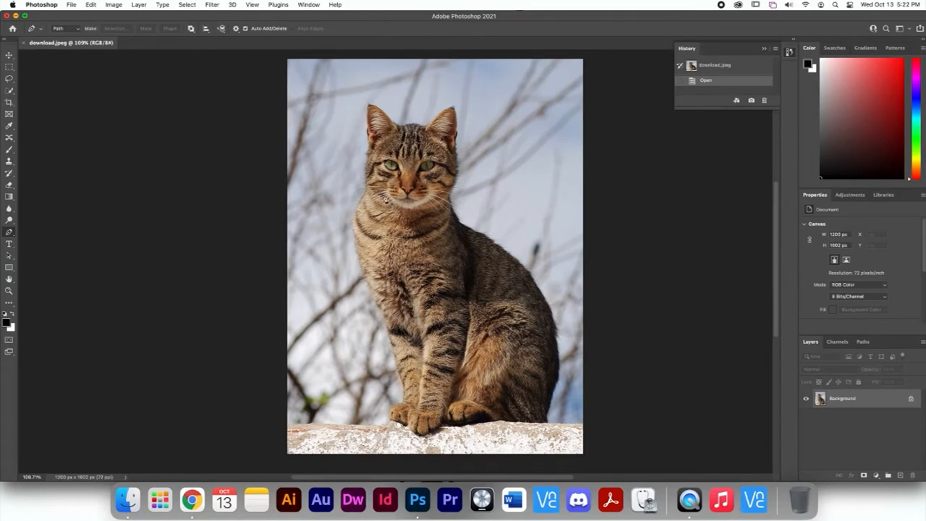
left_click(71, 4)
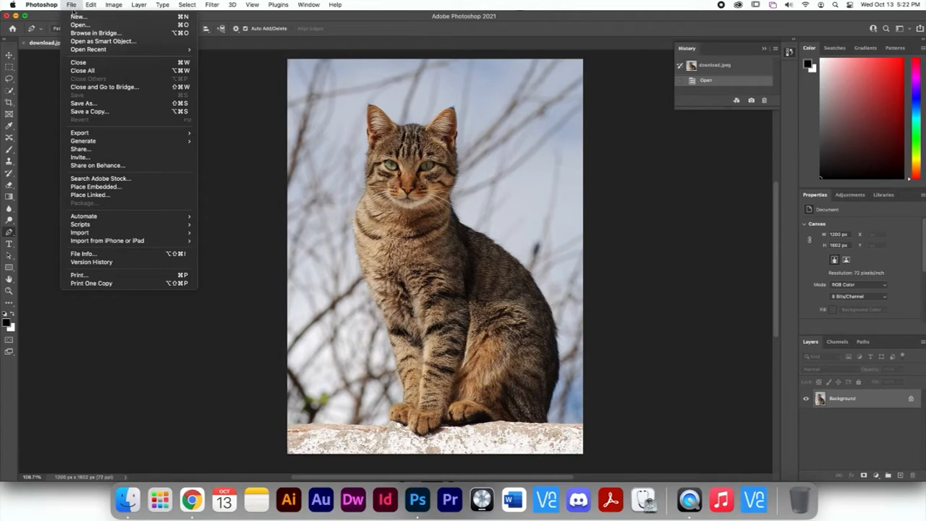
left_click(90, 110)
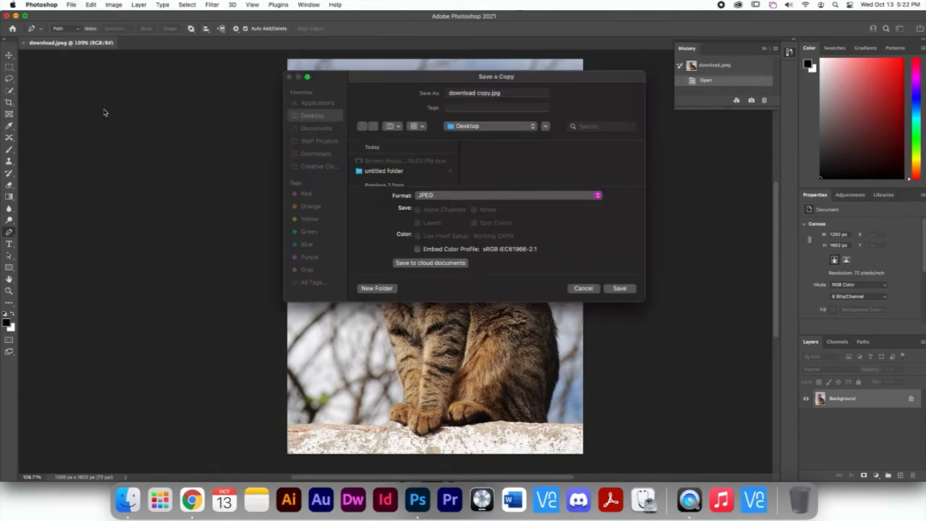
left_click(315, 154)
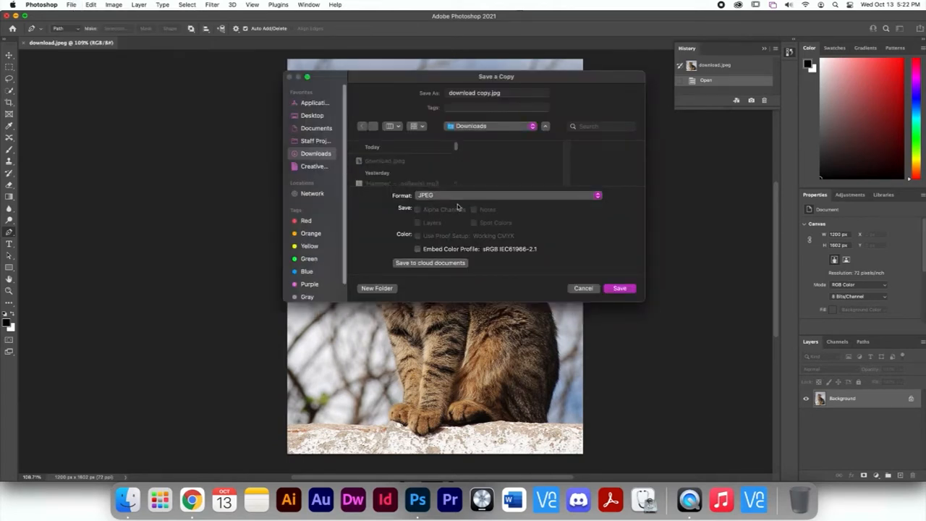
Save the copy as an uncompressed TIFF named cat.tif with default TIFF options
left_click(509, 195)
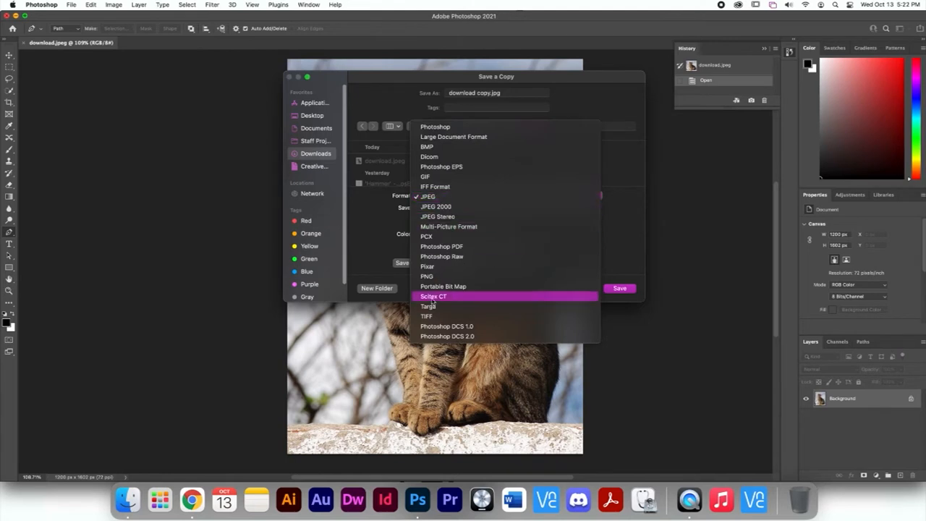
mouse_move(431, 316)
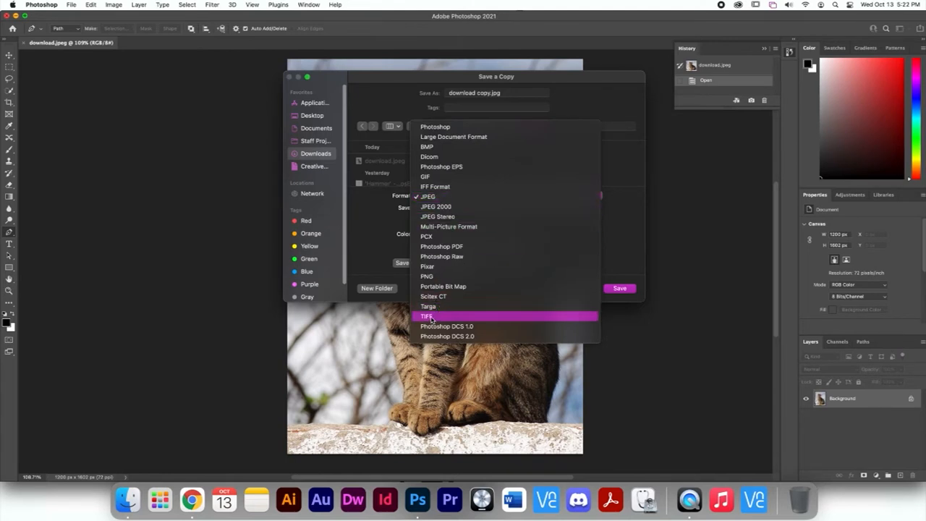
left_click(428, 316)
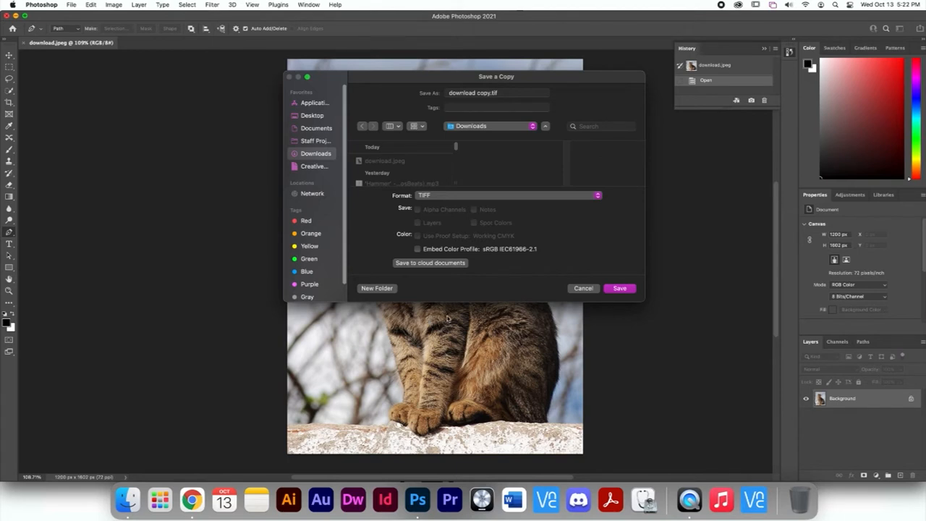
mouse_move(547, 298)
type("cat")
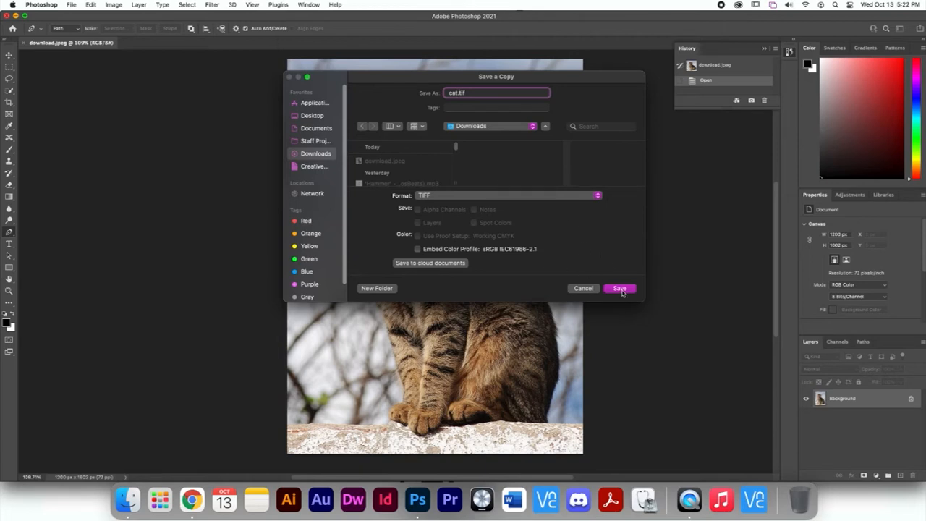
left_click(619, 287)
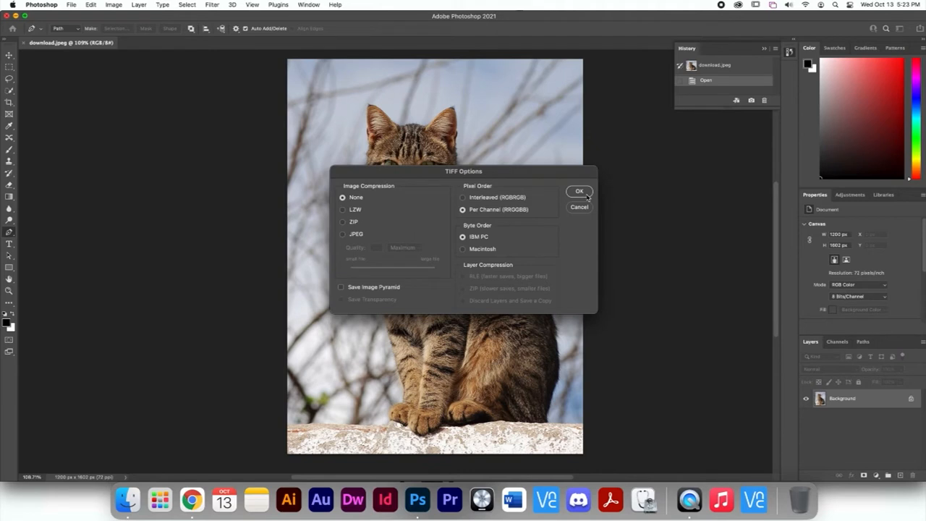
left_click(578, 191)
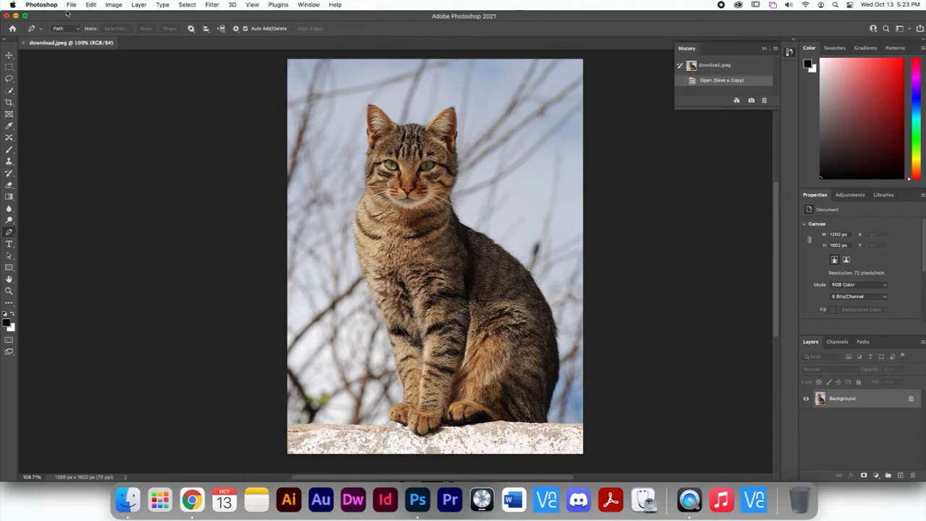
Save another copy of the cat photo as download copy.bmp with default BMP options
left_click(71, 5)
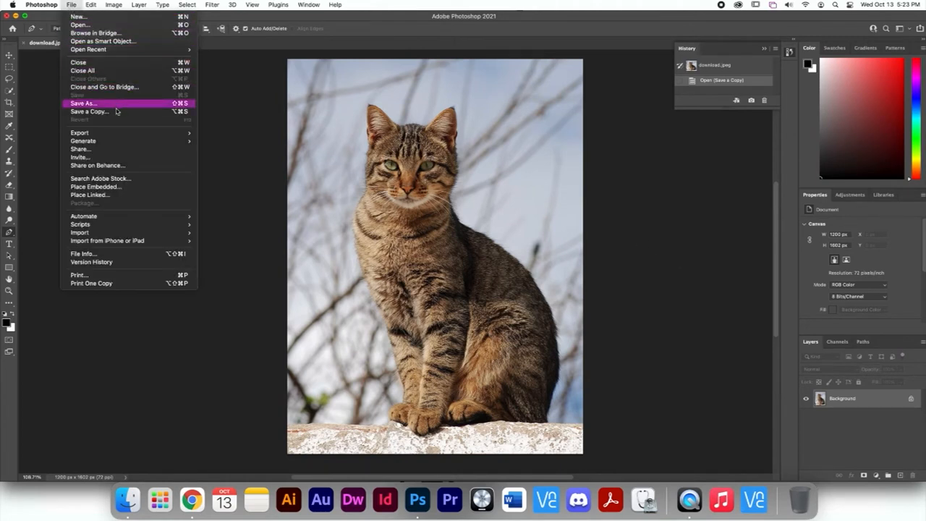
left_click(118, 118)
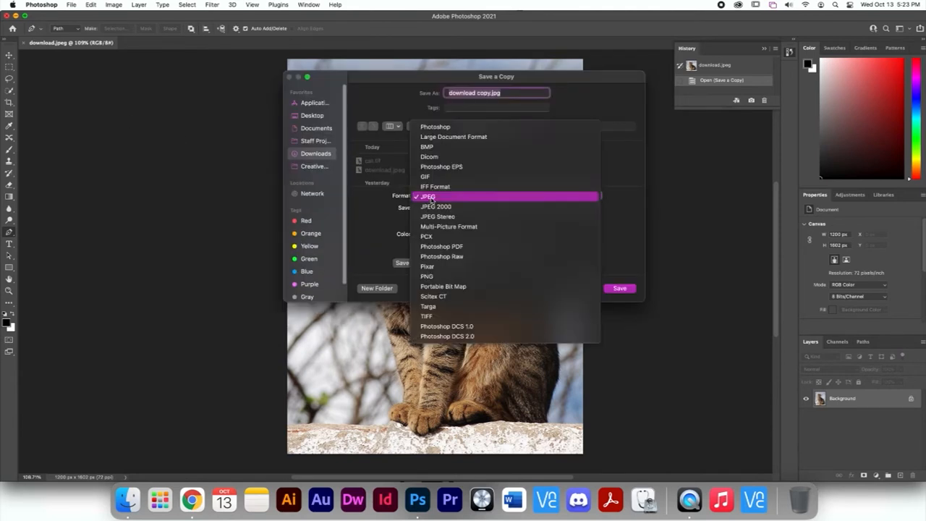
left_click(427, 146)
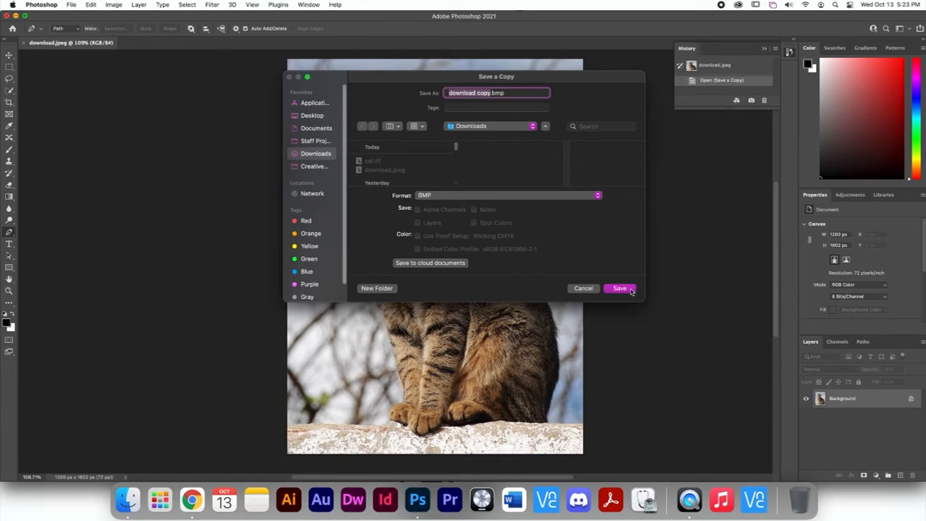
mouse_move(489, 198)
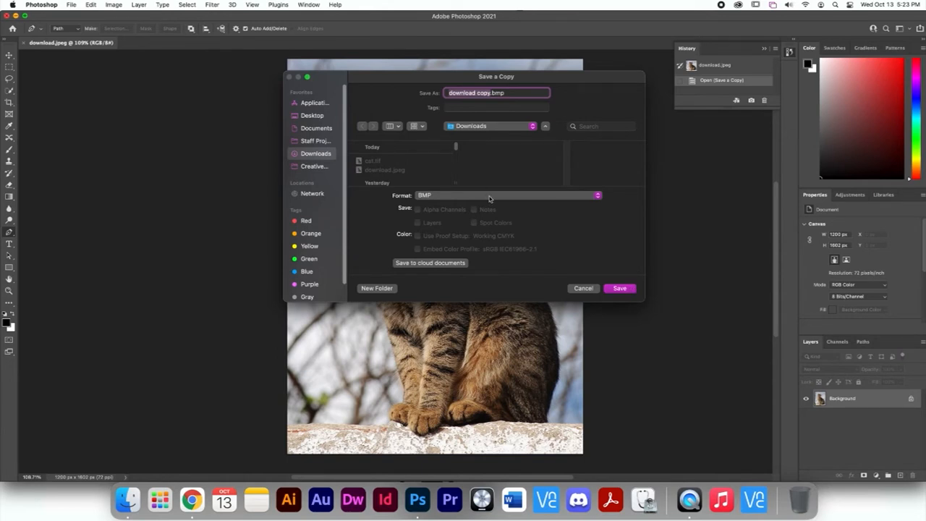
left_click(509, 194)
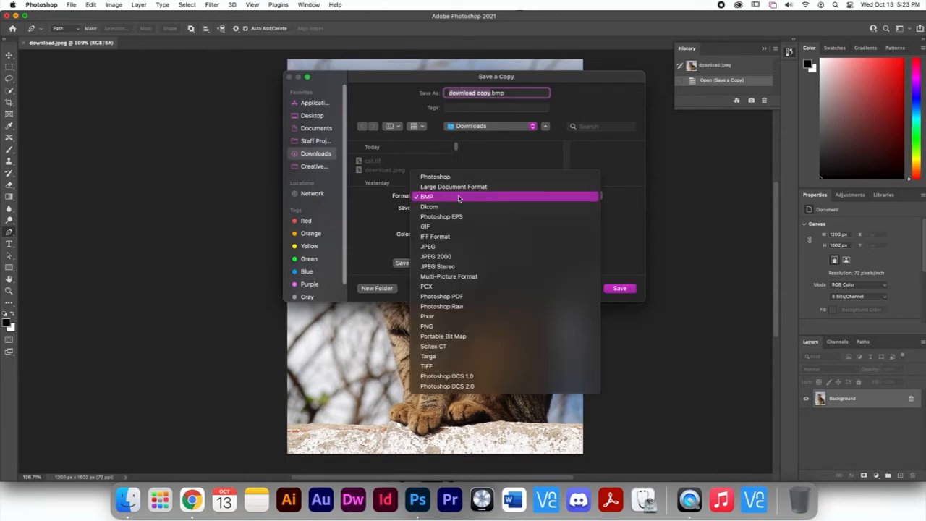
left_click(425, 197)
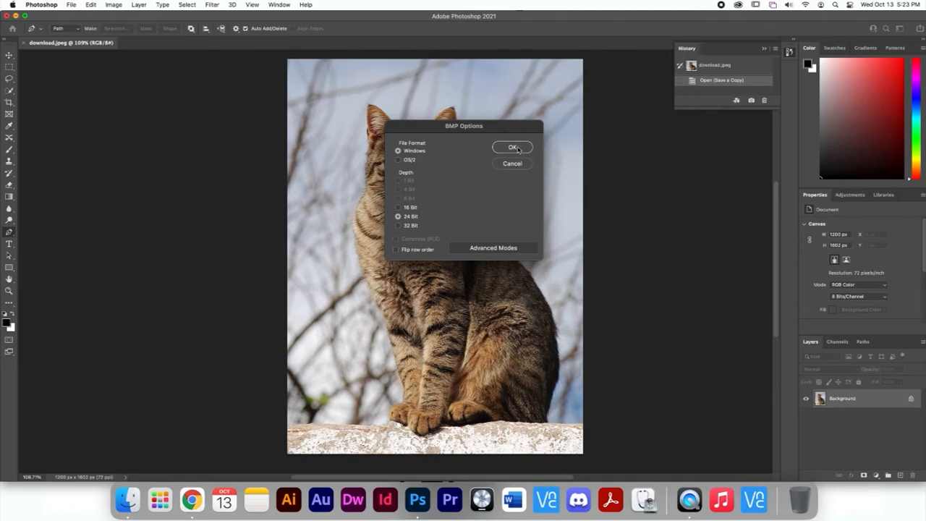
left_click(512, 147)
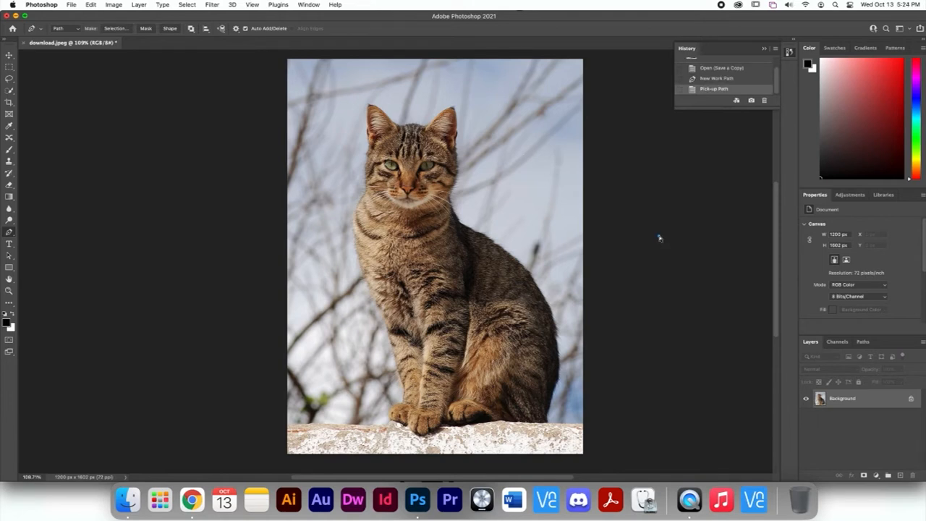
Launch Audacity from Spotlight by searching 'audacity'
key("cmd+space")
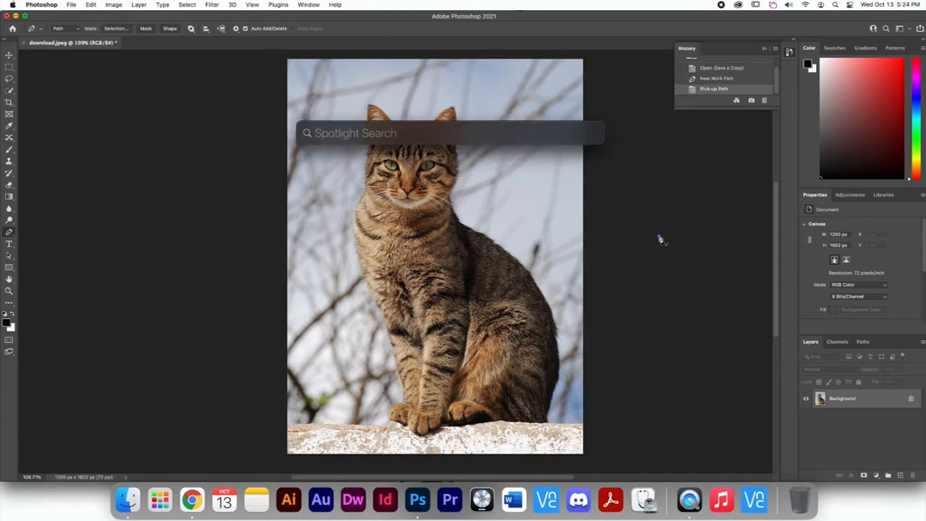
type("audacity")
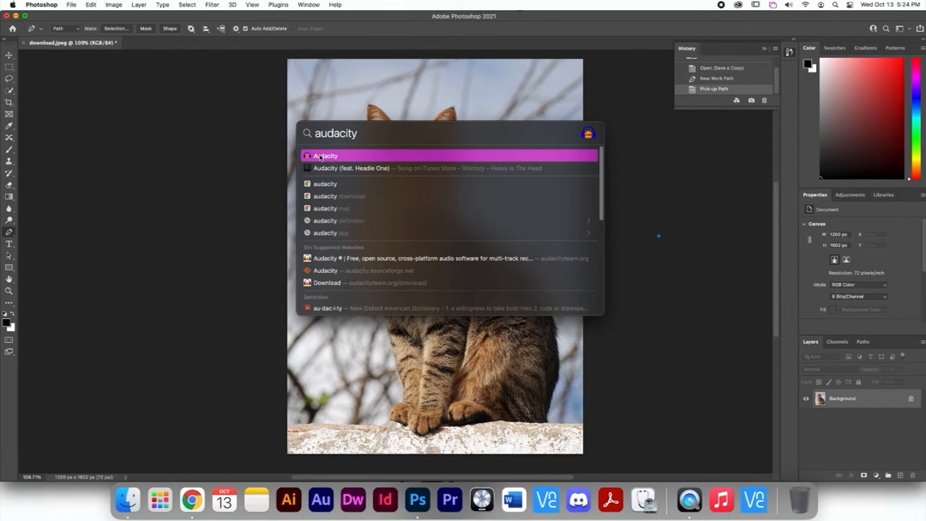
left_click(325, 156)
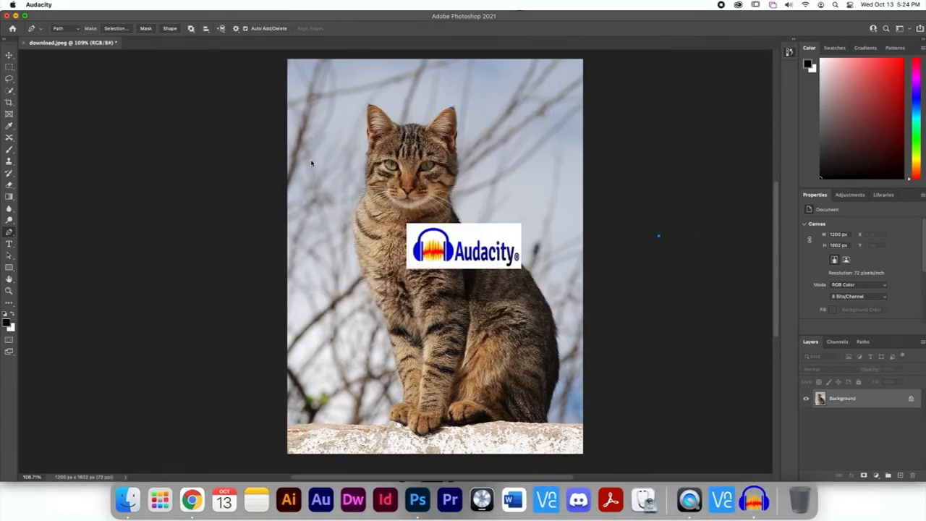
left_click(755, 499)
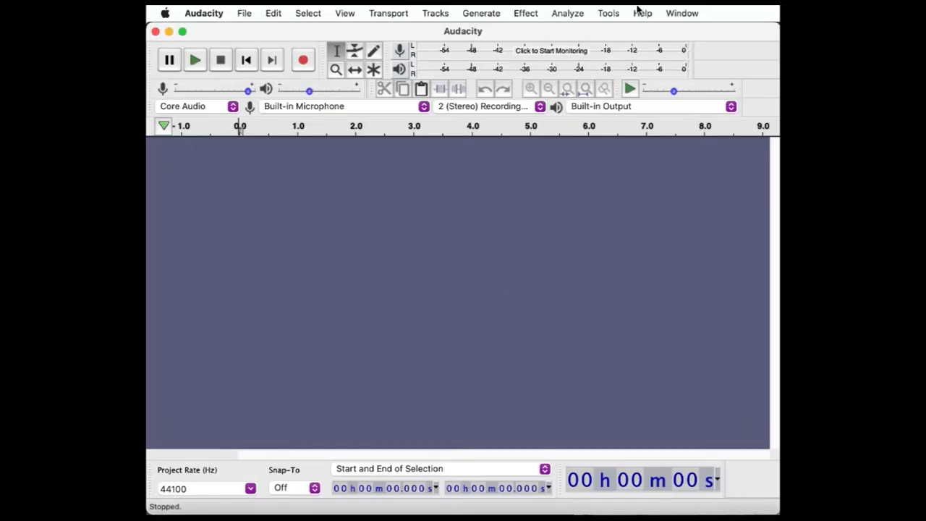
Choose cat.tif from Downloads for raw data import
left_click(243, 13)
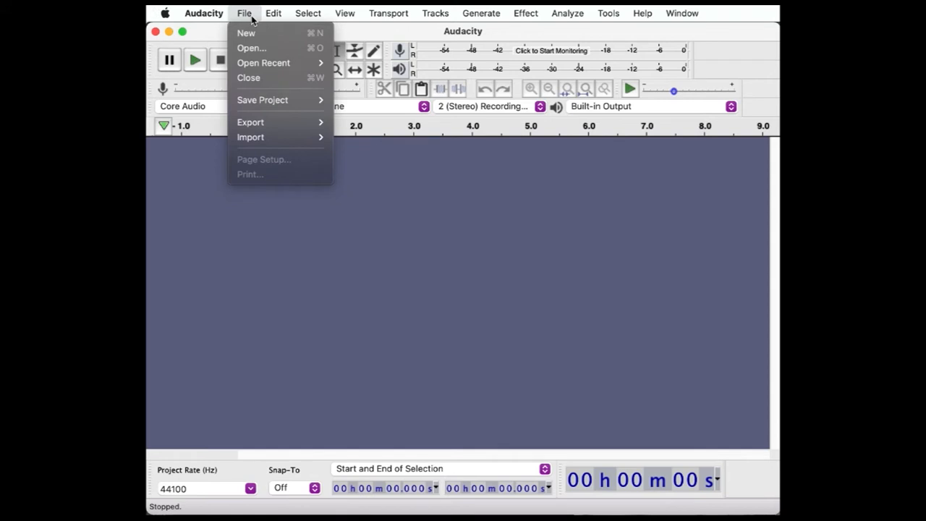
mouse_move(250, 136)
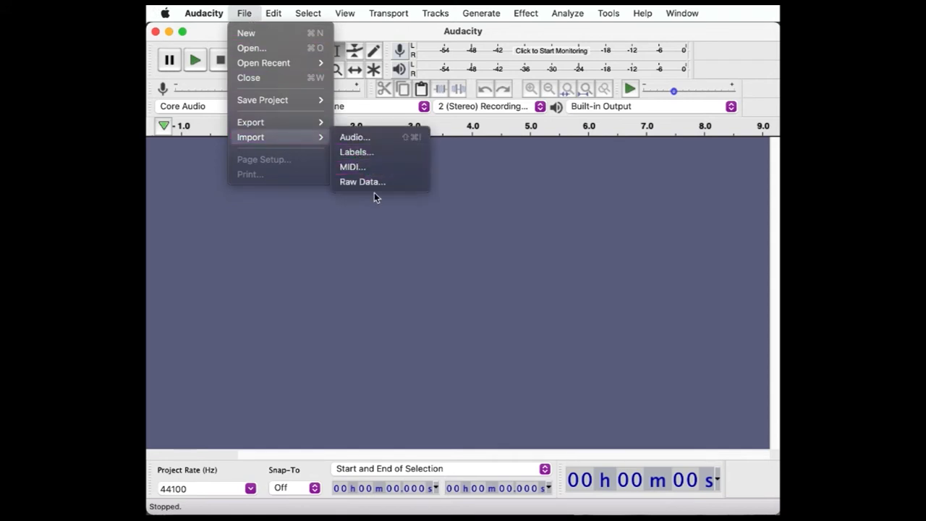
mouse_move(361, 182)
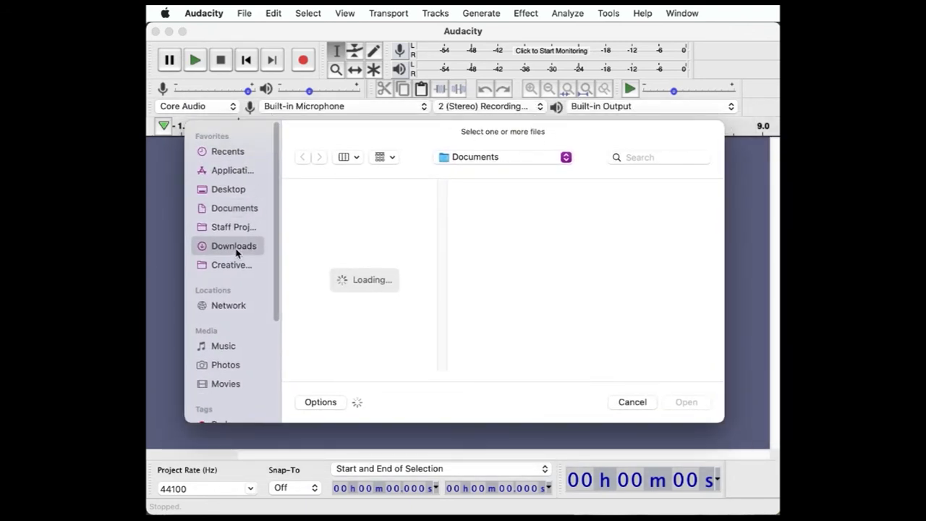
left_click(234, 246)
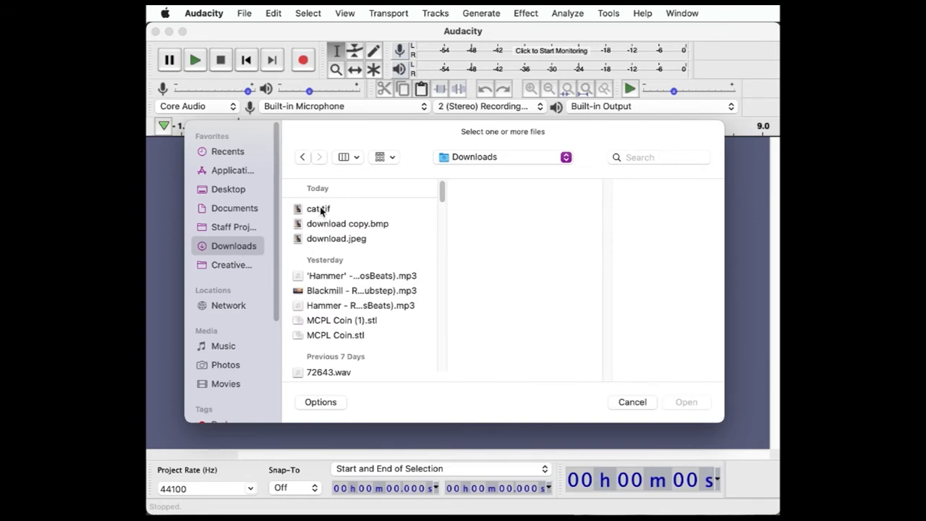
left_click(318, 208)
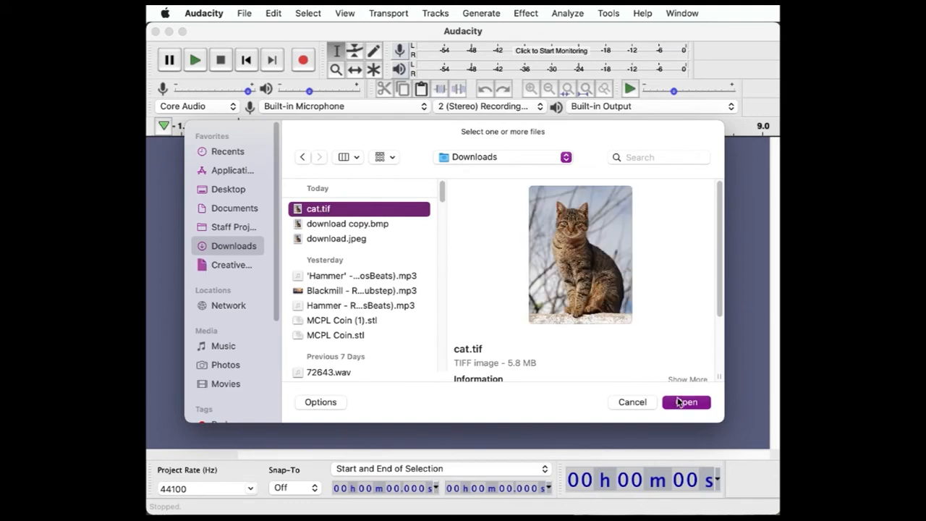
left_click(685, 402)
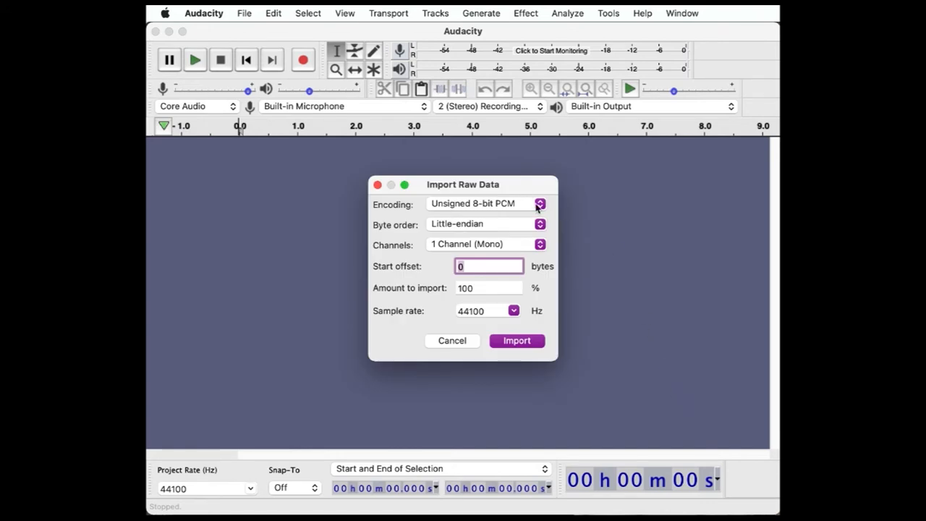
Import the raw data with U-Law encoding and Little-endian byte order
left_click(540, 202)
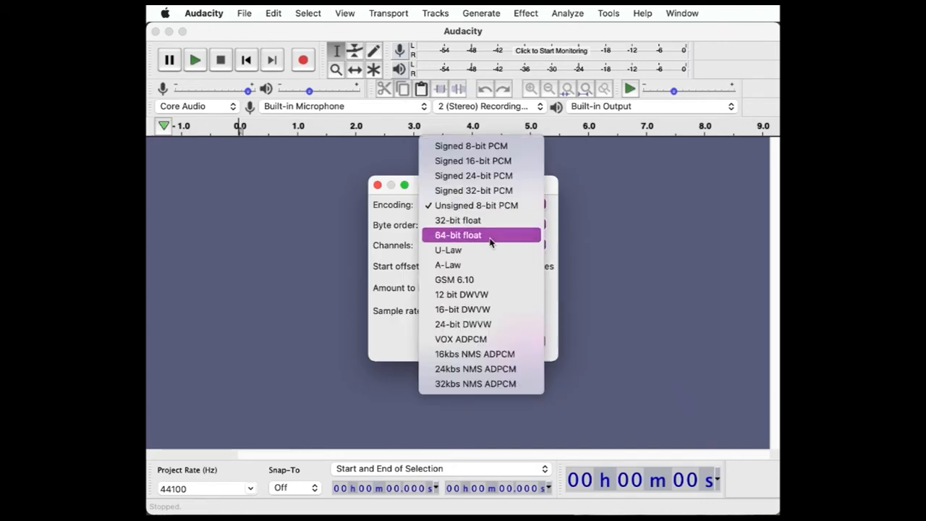
mouse_move(485, 248)
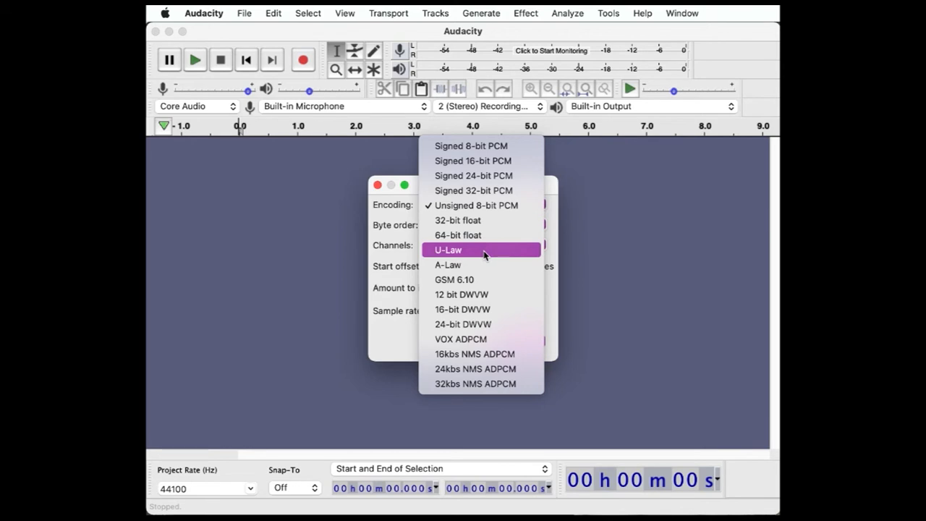
left_click(449, 248)
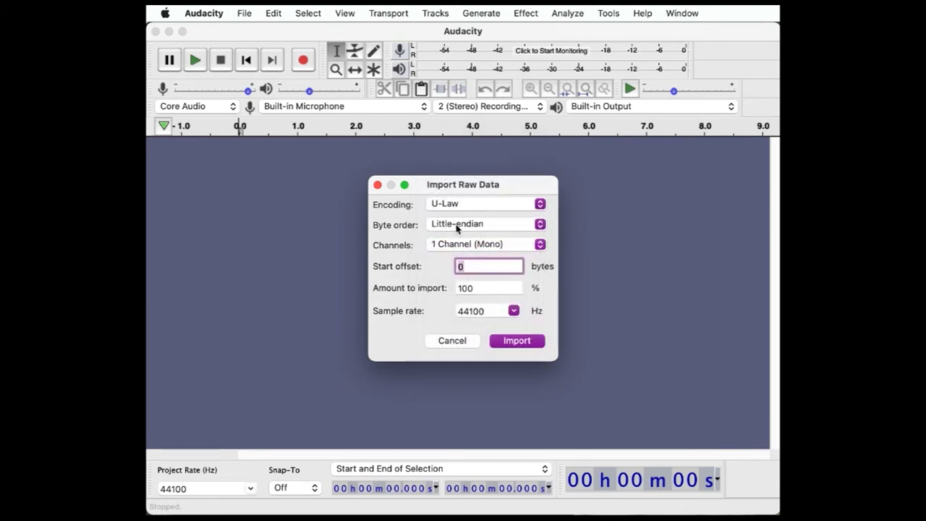
left_click(484, 223)
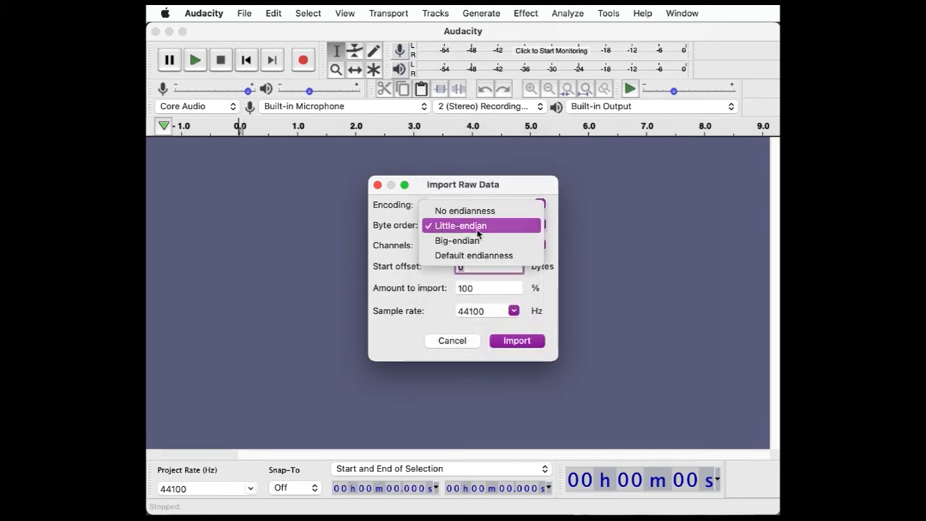
left_click(460, 225)
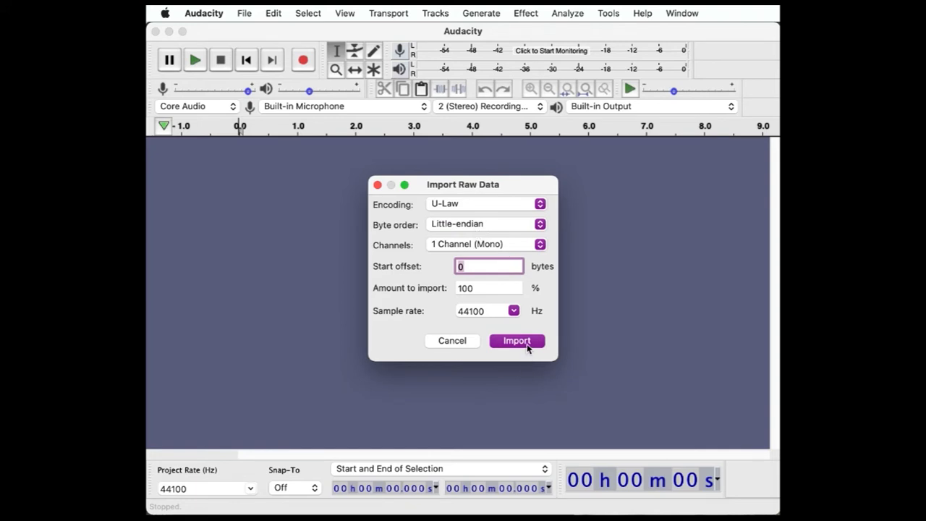
left_click(516, 342)
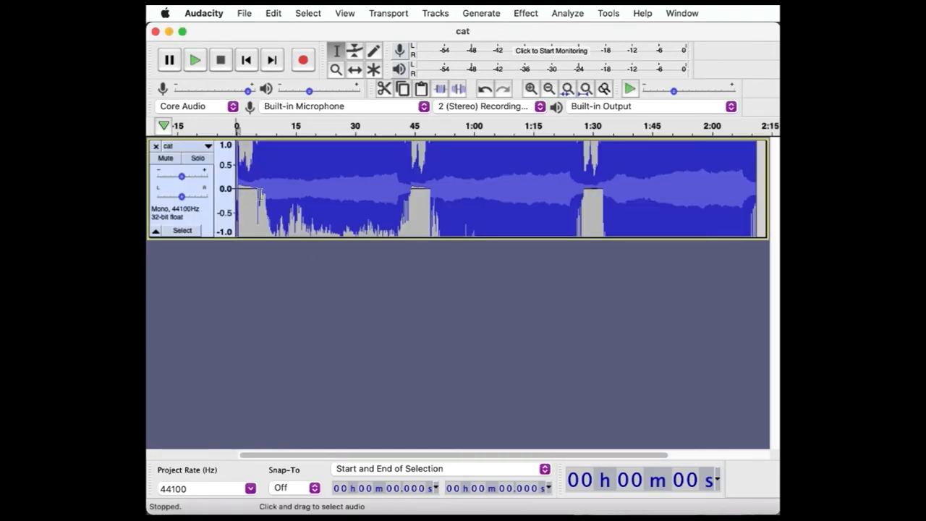
Apply an Echo with delay 1 and decay 0.5 to roughly 3–46 s of the track
left_click_drag(245, 188, 427, 188)
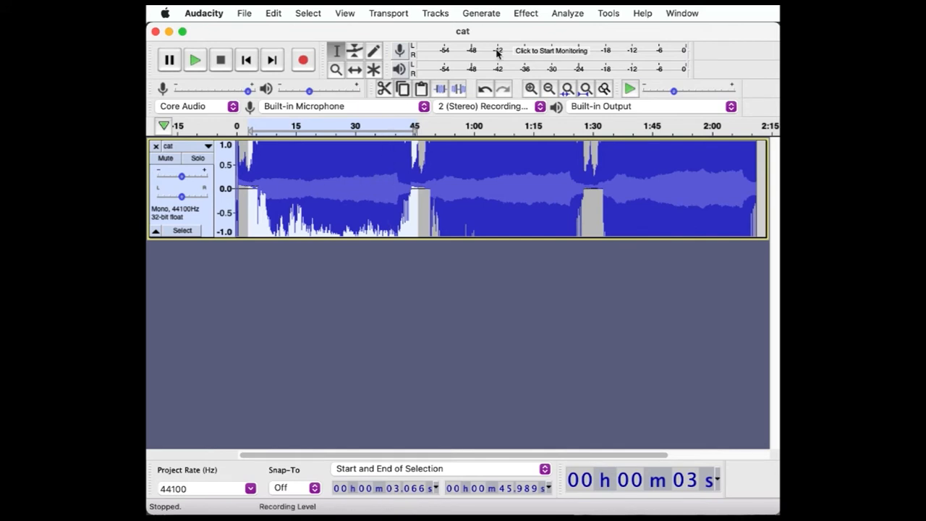
left_click(525, 13)
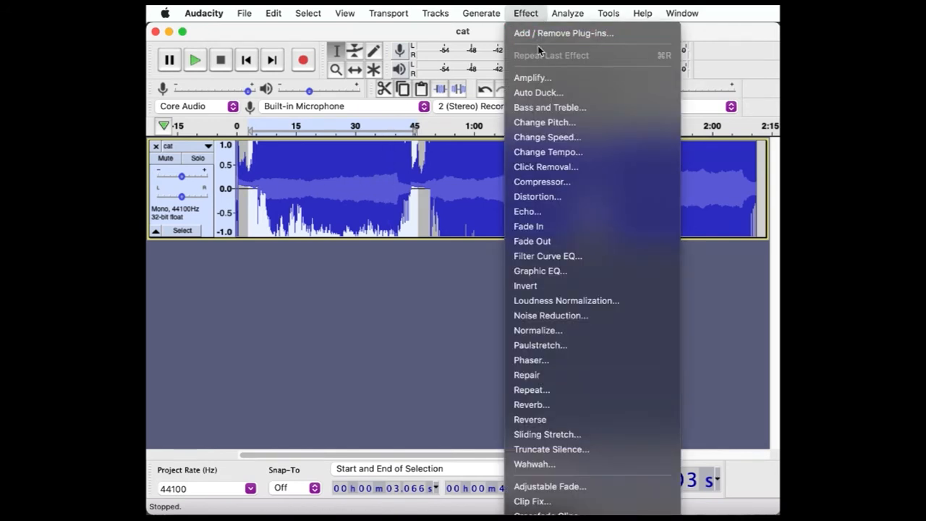
mouse_move(581, 211)
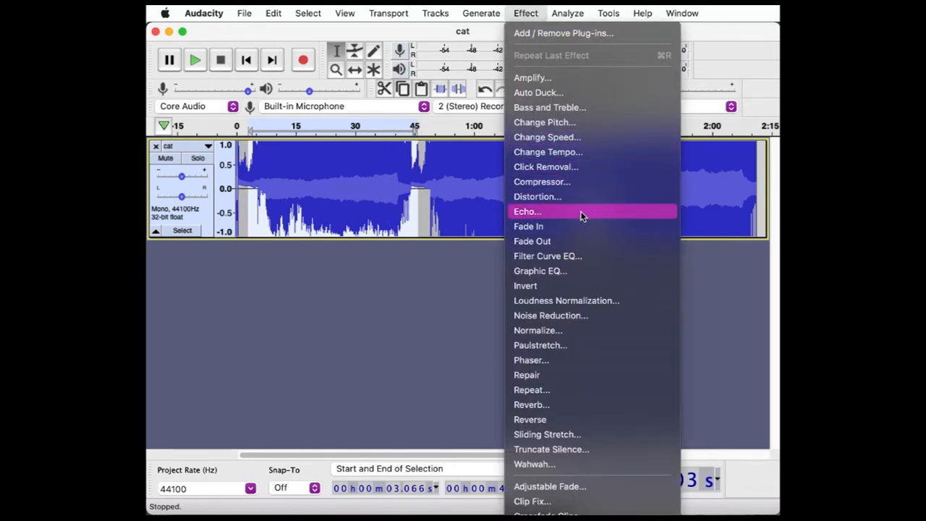
left_click(526, 211)
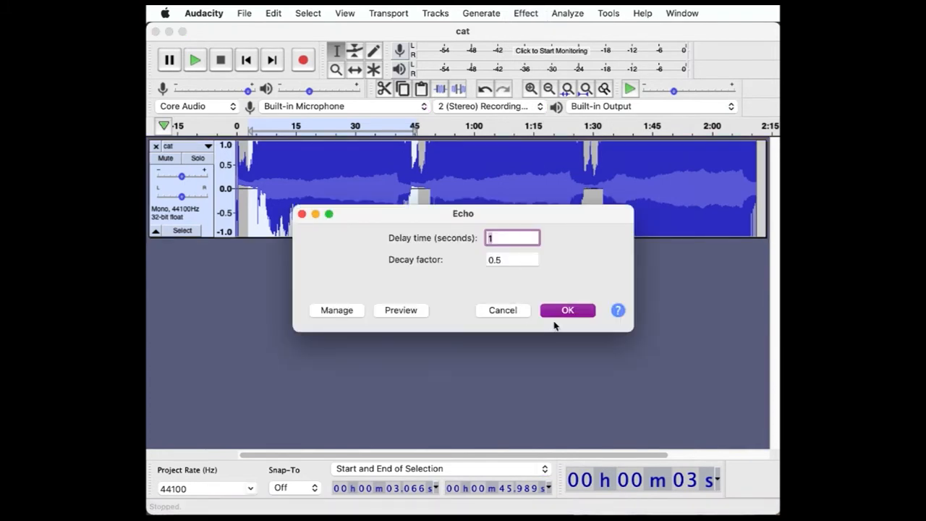
left_click(567, 309)
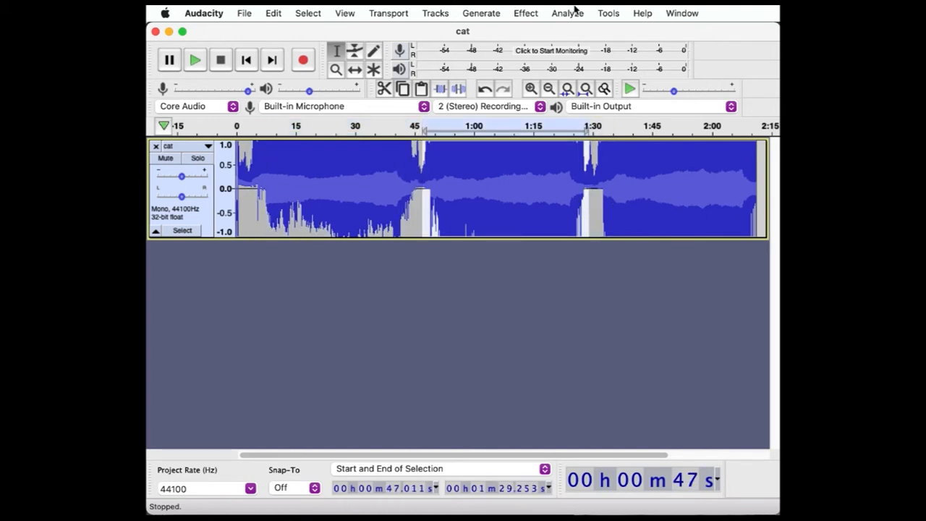
Apply Hard Clipping distortion with the clipping level raised to 0 dB to the selection
left_click(525, 13)
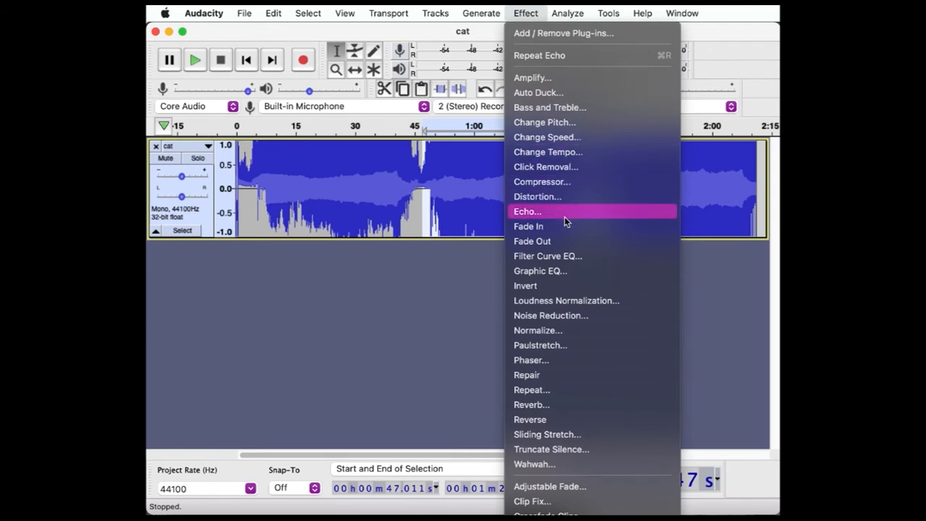
left_click(538, 197)
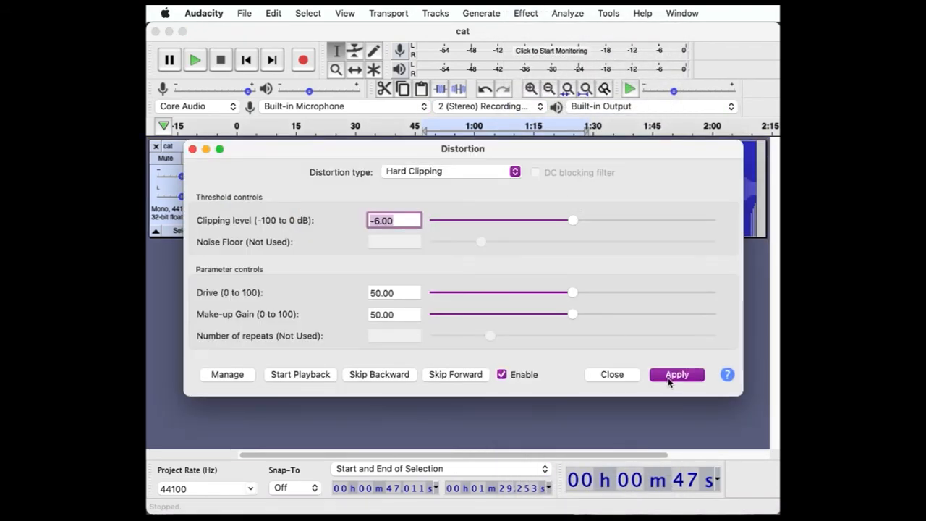
left_click_drag(572, 220, 708, 220)
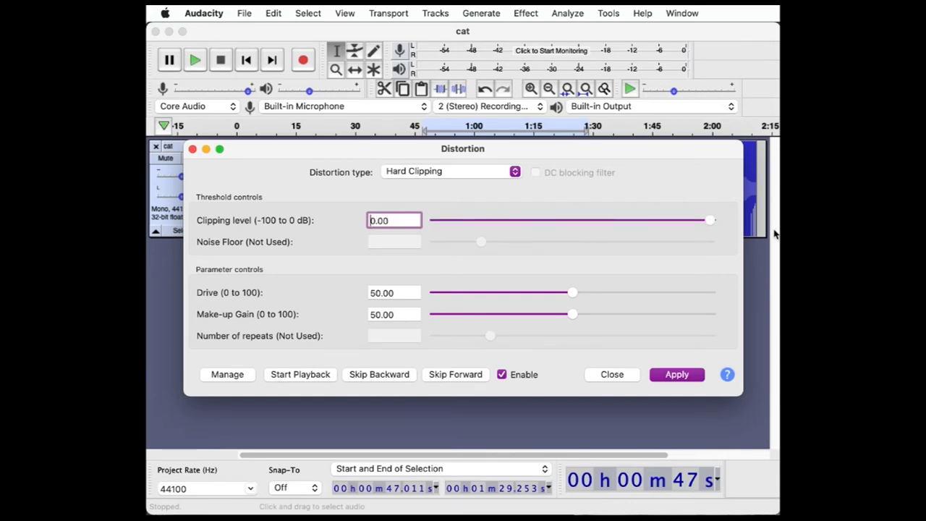
left_click(676, 373)
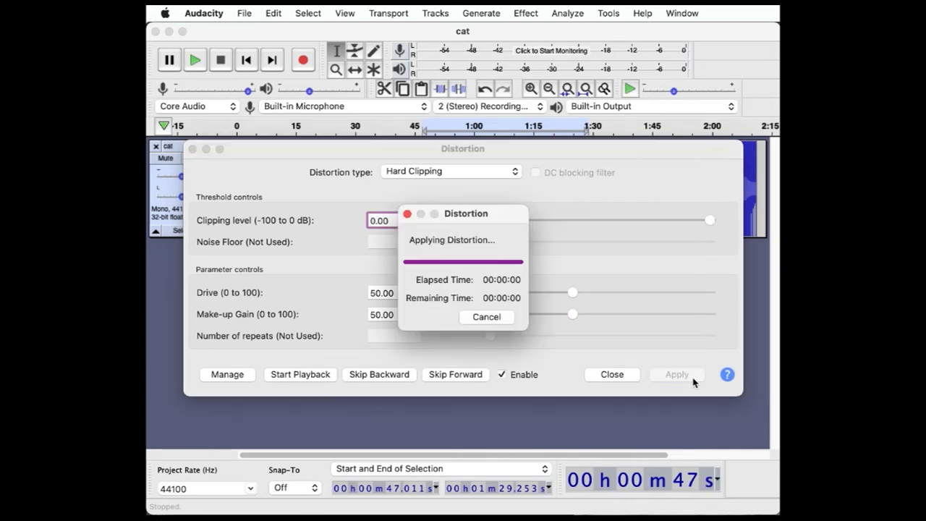
left_click(677, 373)
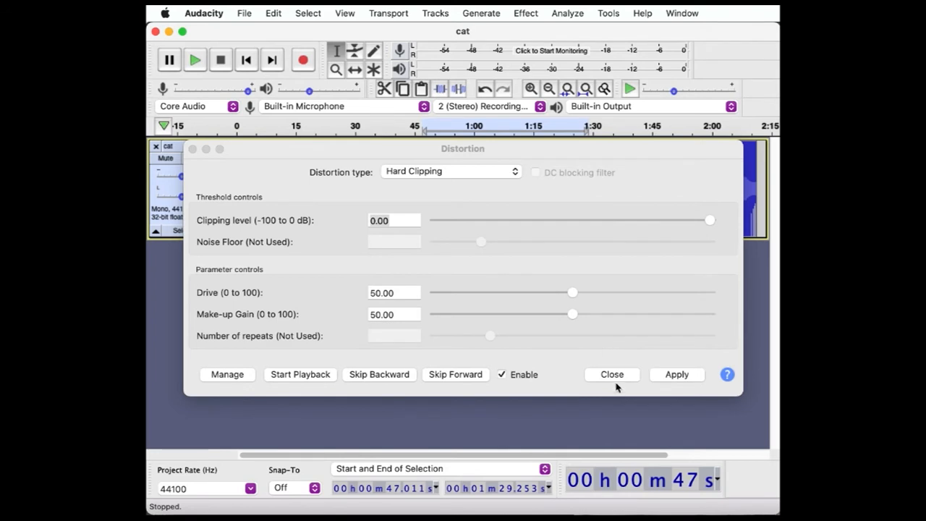
left_click(611, 374)
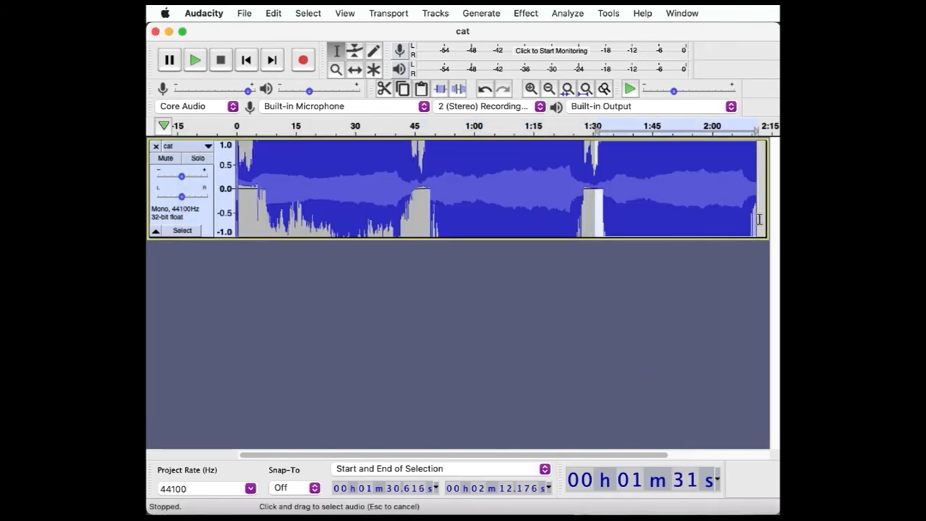
left_click(525, 13)
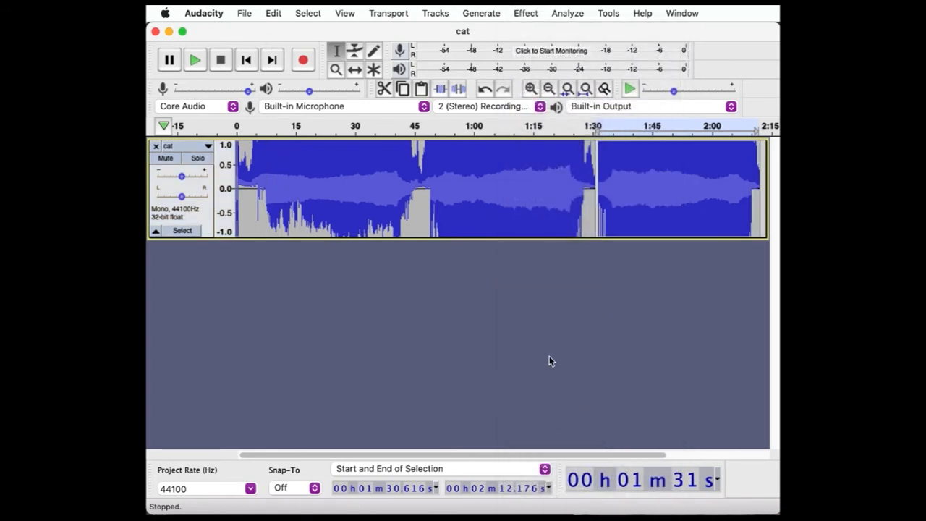
Set the export to Other uncompressed files with a header-less RAW format
left_click(243, 14)
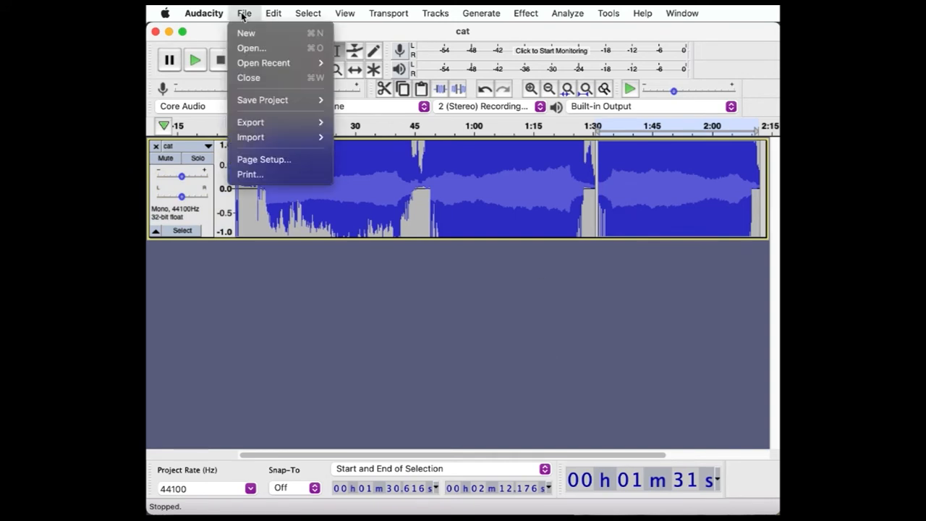
mouse_move(250, 136)
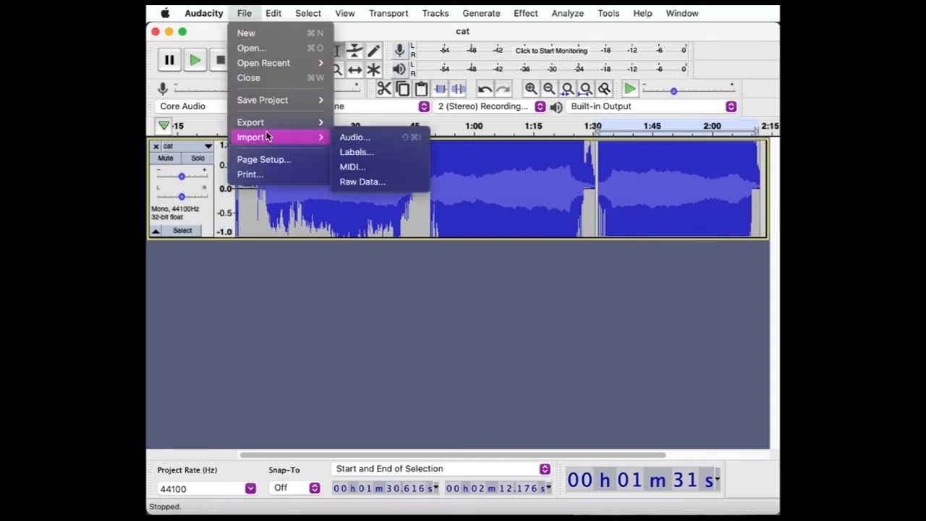
mouse_move(251, 121)
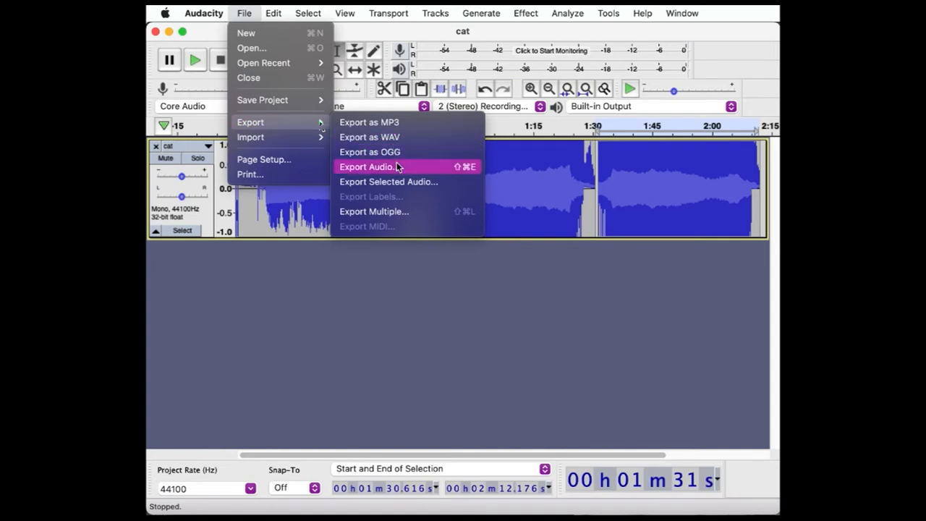
mouse_move(399, 174)
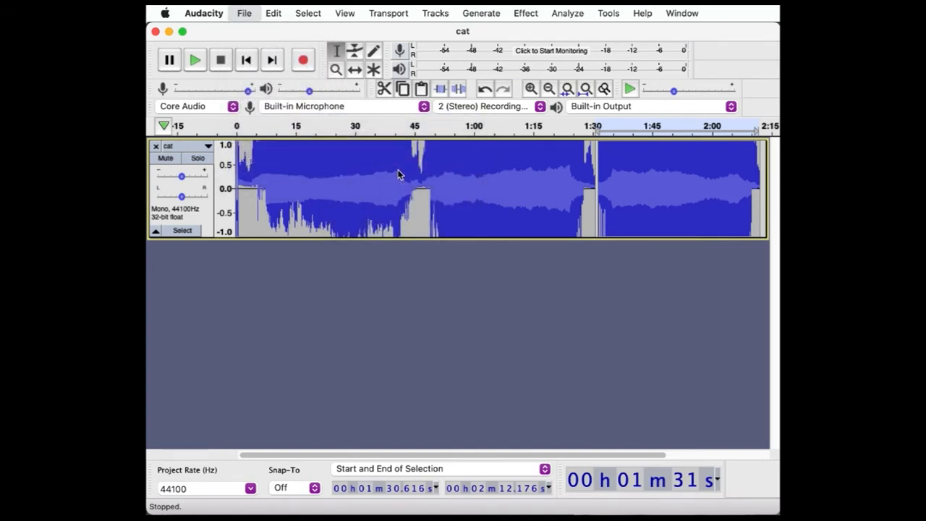
left_click(243, 13)
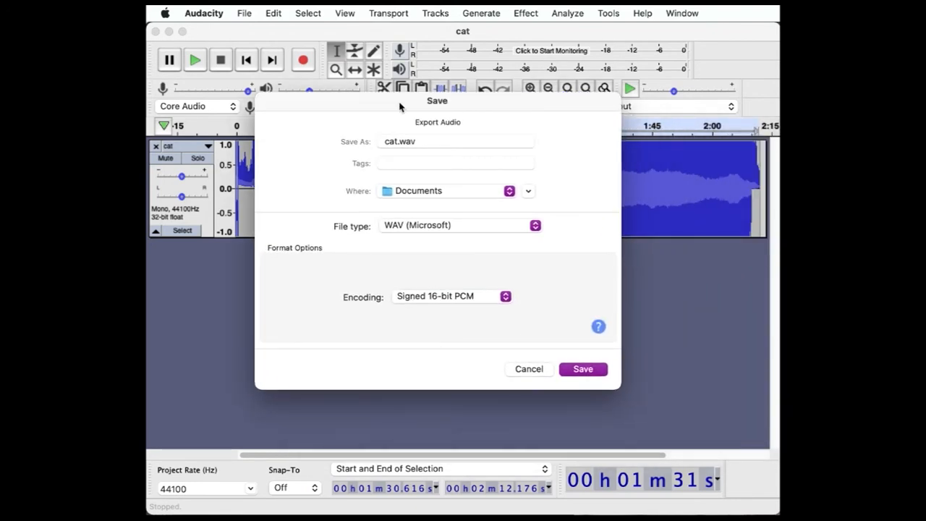
left_click(460, 225)
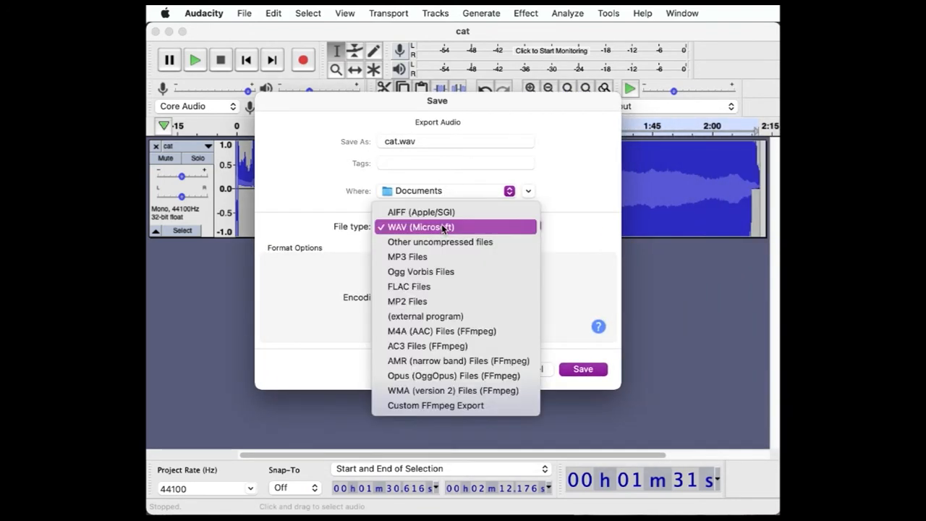
mouse_move(439, 241)
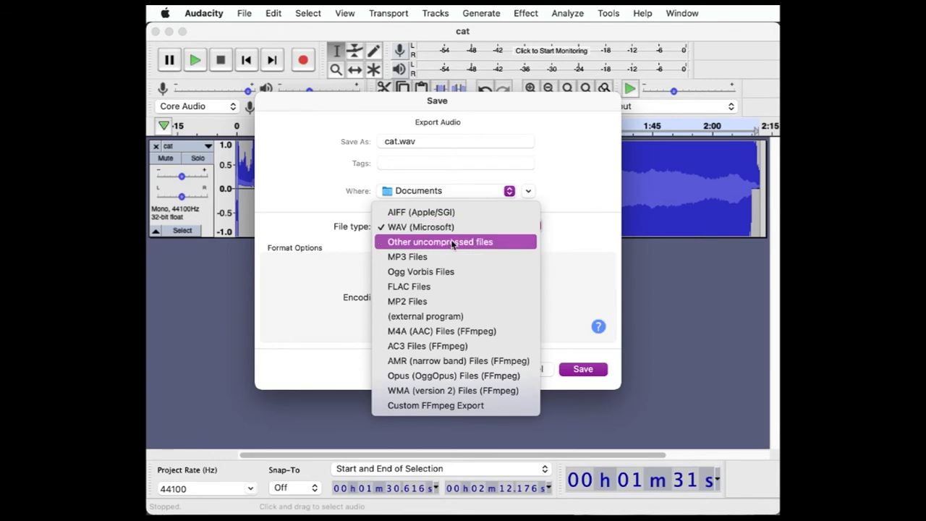
left_click(440, 242)
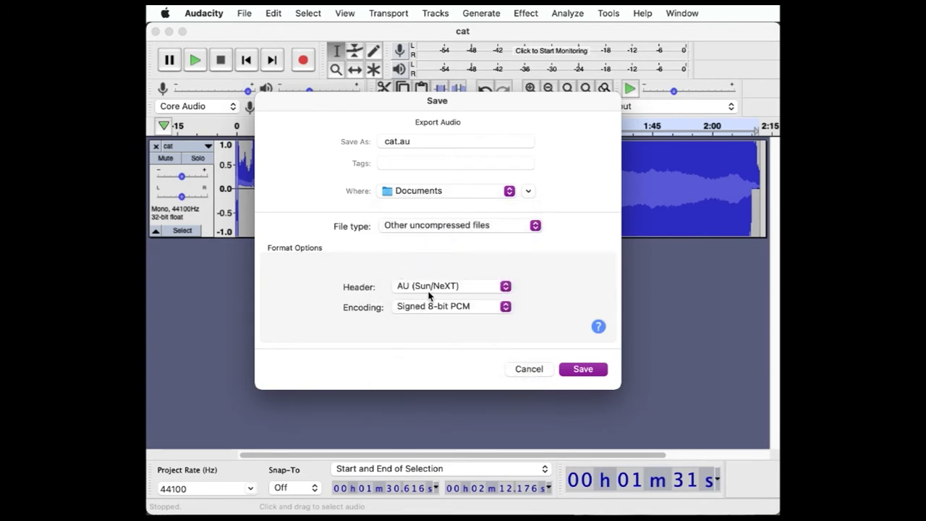
left_click(451, 286)
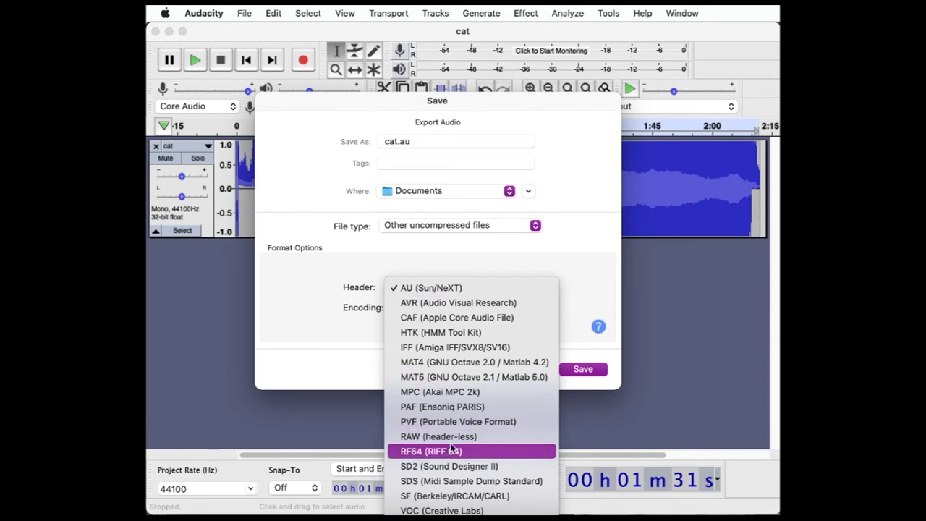
left_click(436, 435)
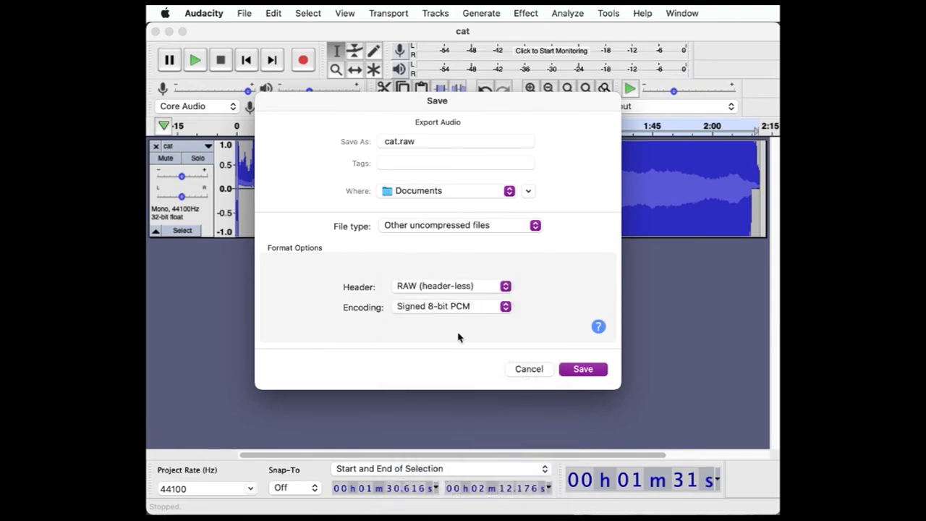
Set the export encoding to U-Law, destination Desktop, and name it cat.raw
left_click(451, 307)
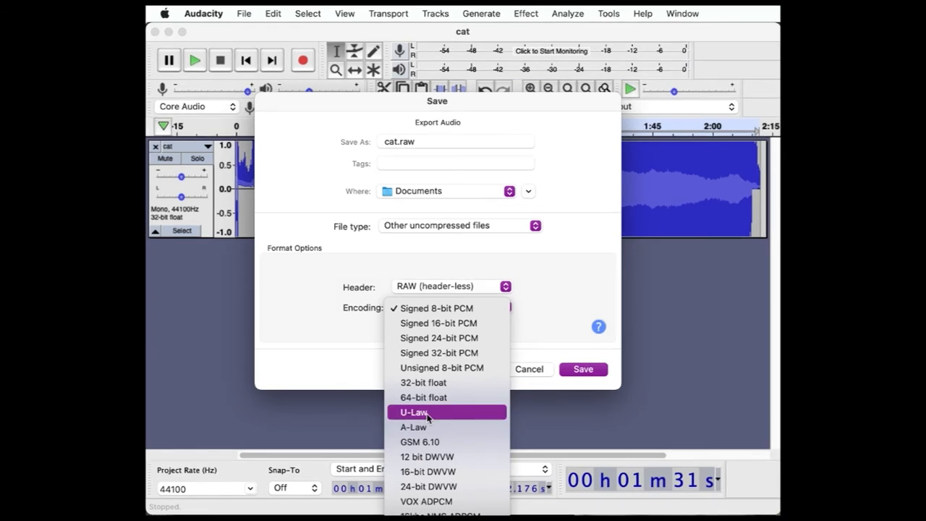
left_click(412, 411)
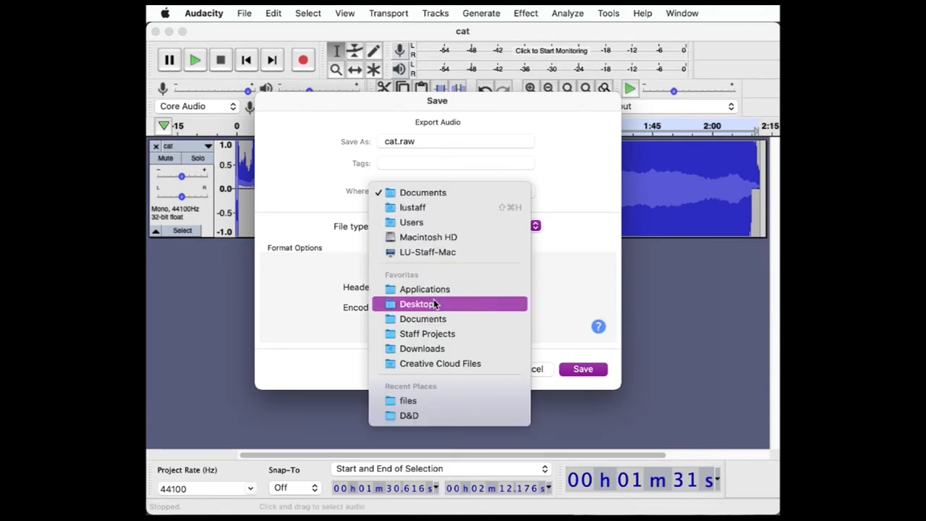
left_click(419, 304)
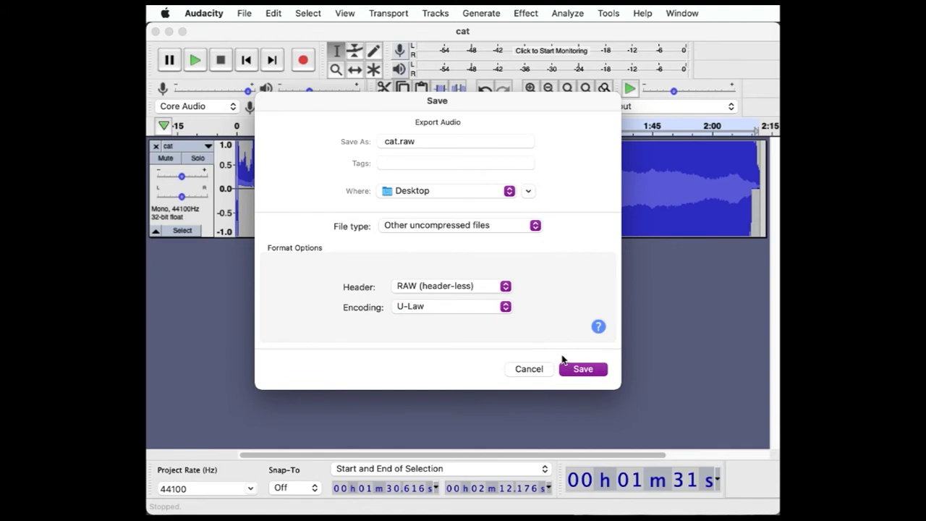
left_click(456, 142)
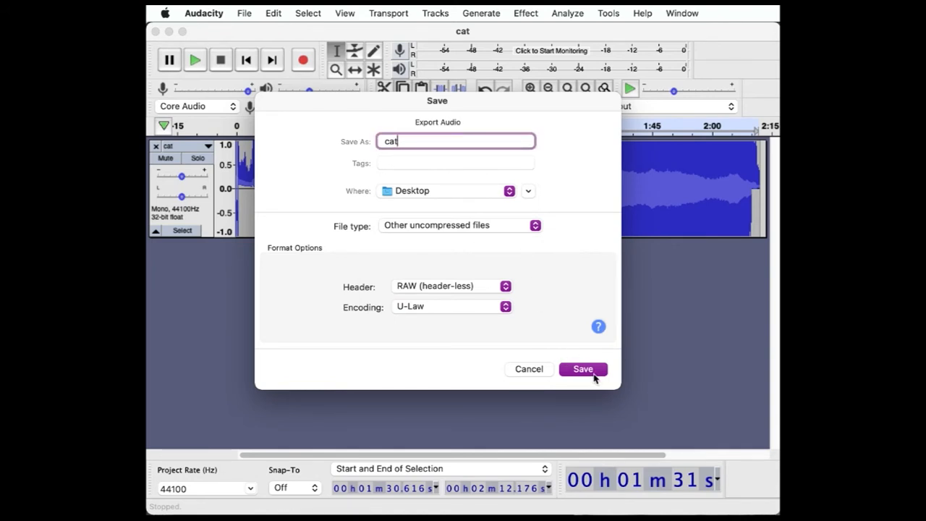
Save the raw export and accept the empty metadata tags
left_click(583, 369)
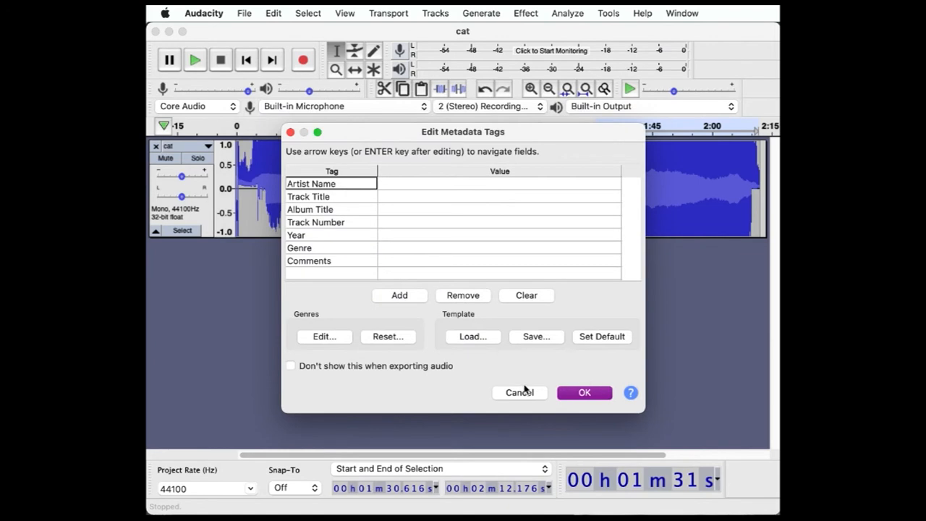
mouse_move(465, 370)
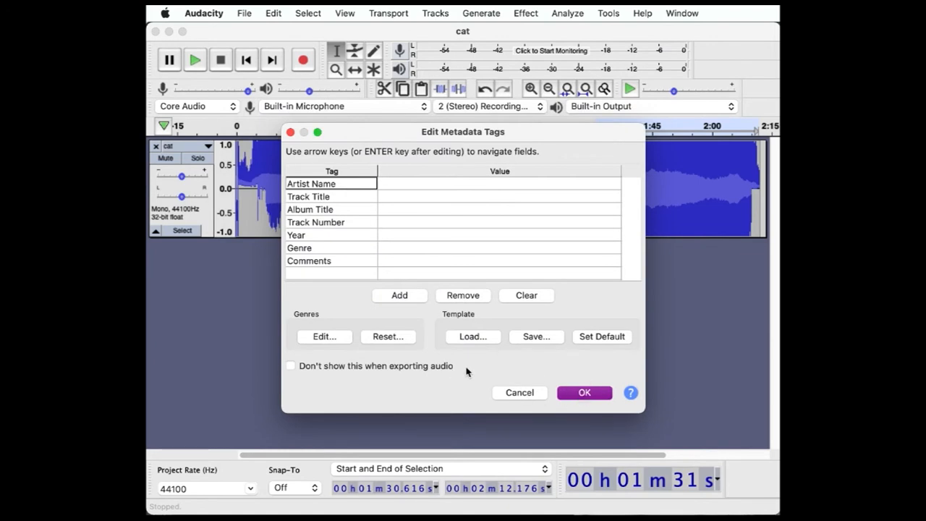
left_click(584, 392)
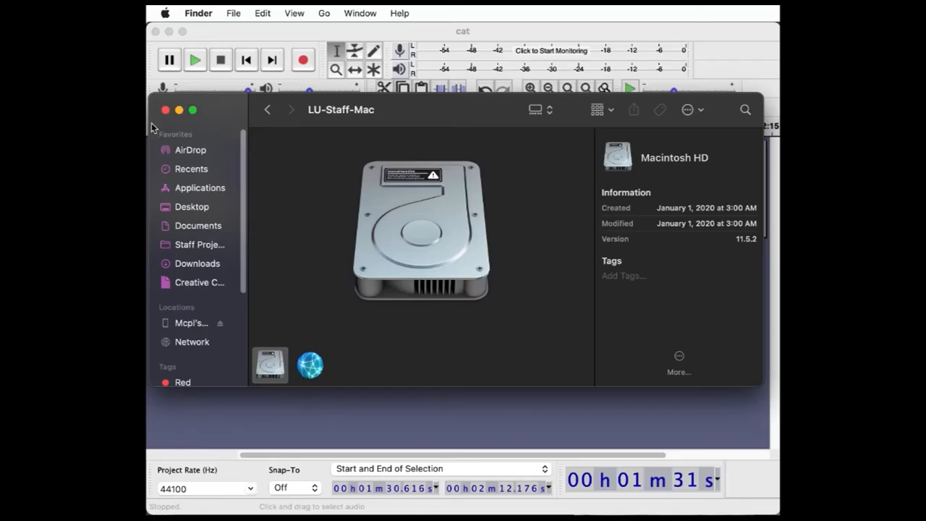
mouse_move(201, 336)
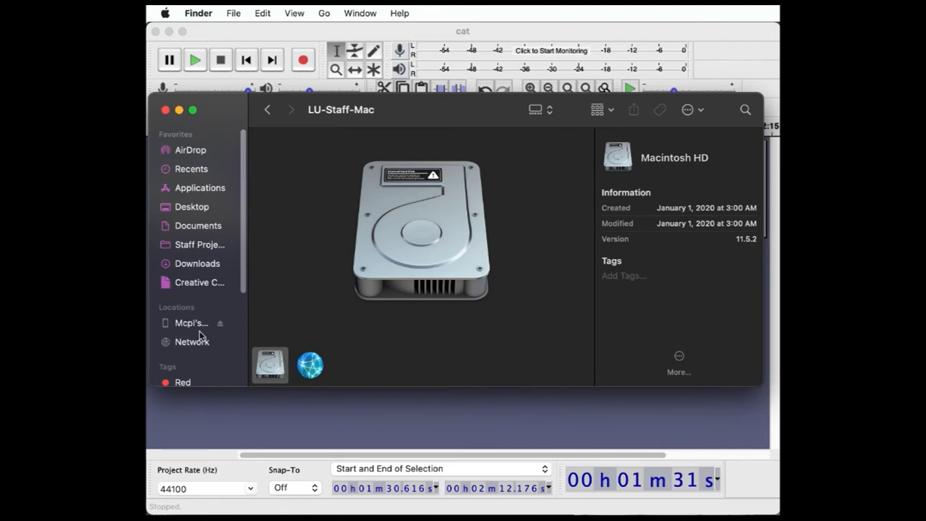
Open the exported cat.raw on the Desktop with Preview via Open With
left_click(191, 205)
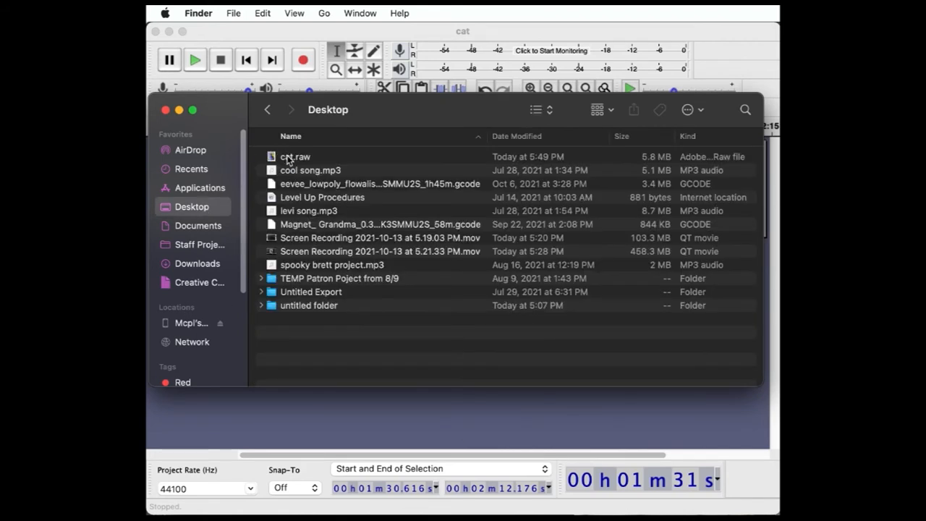
right_click(295, 156)
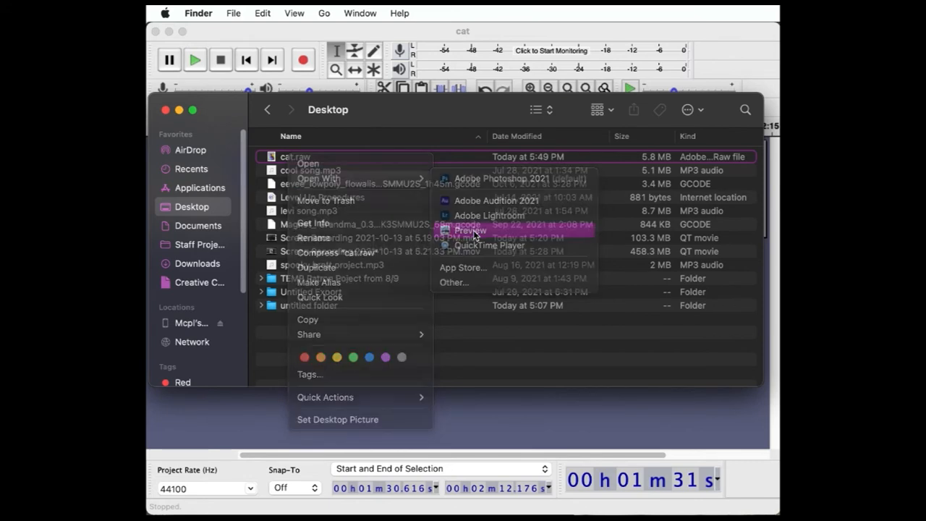
left_click(468, 230)
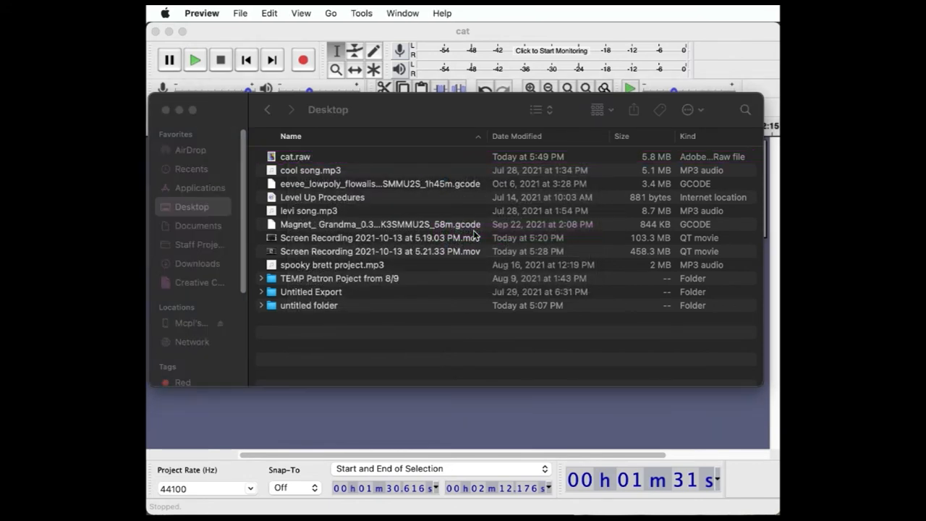
double_click(295, 156)
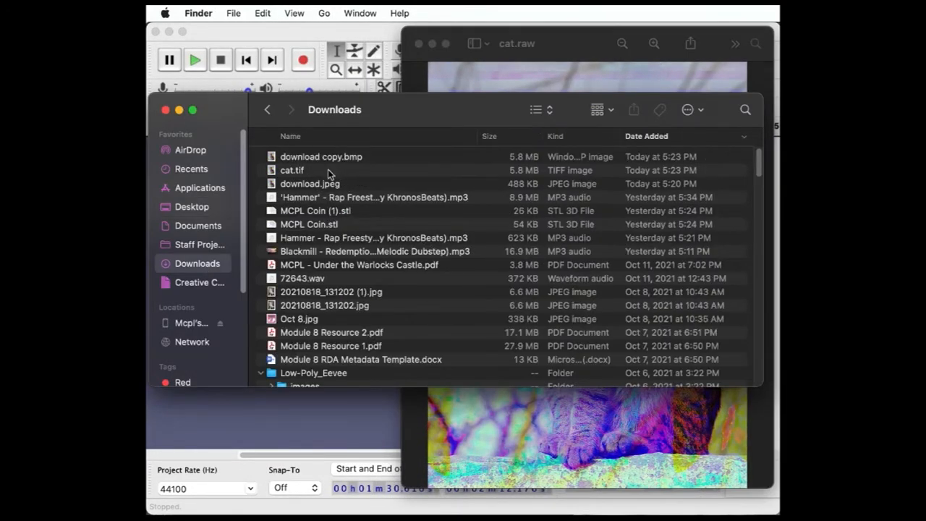
mouse_move(315, 190)
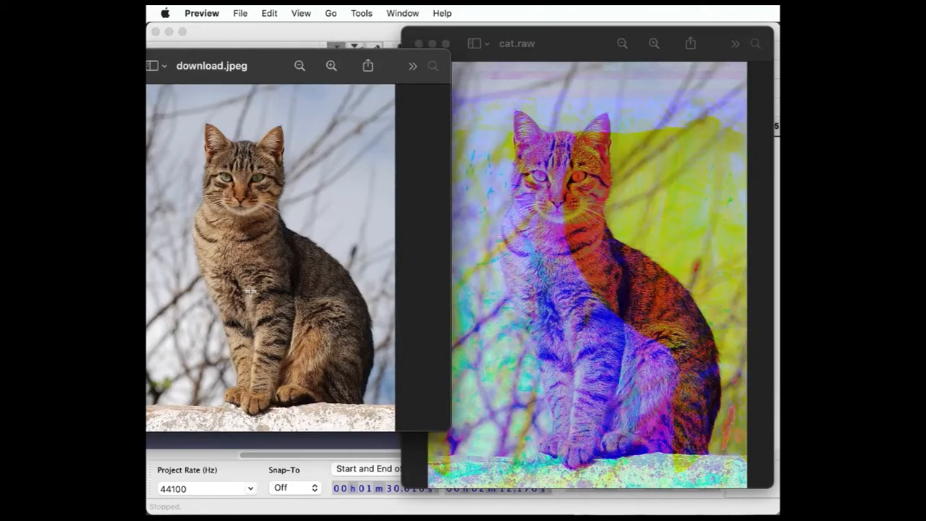
mouse_move(508, 394)
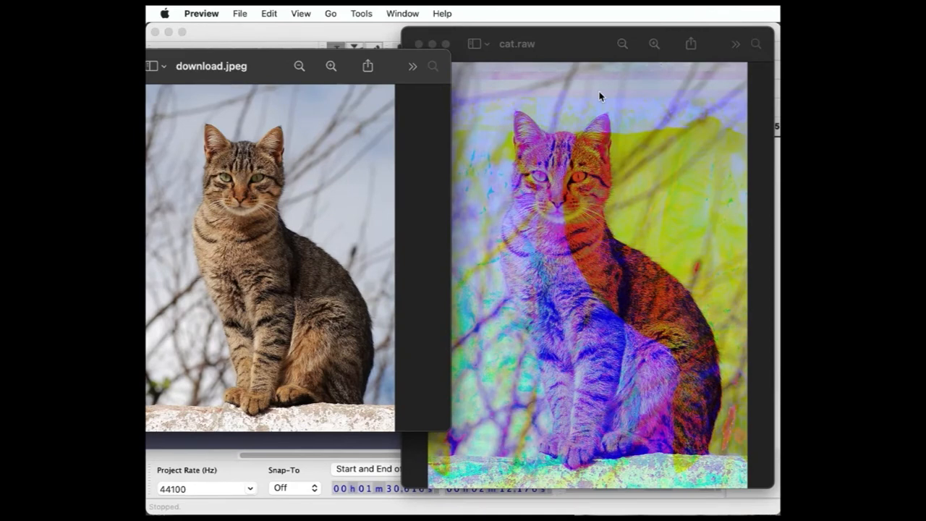
mouse_move(685, 327)
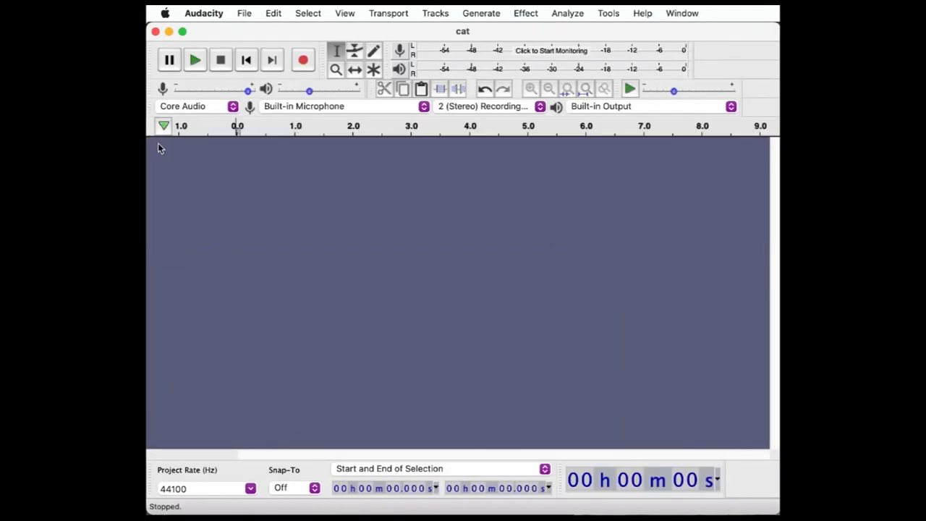
Start a raw-data import and choose download copy.bmp from Downloads
left_click(243, 13)
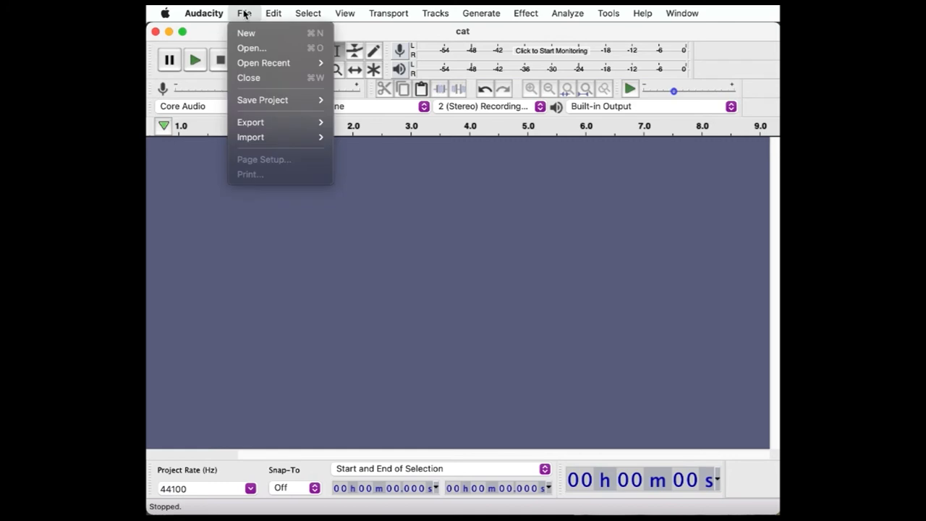
mouse_move(250, 137)
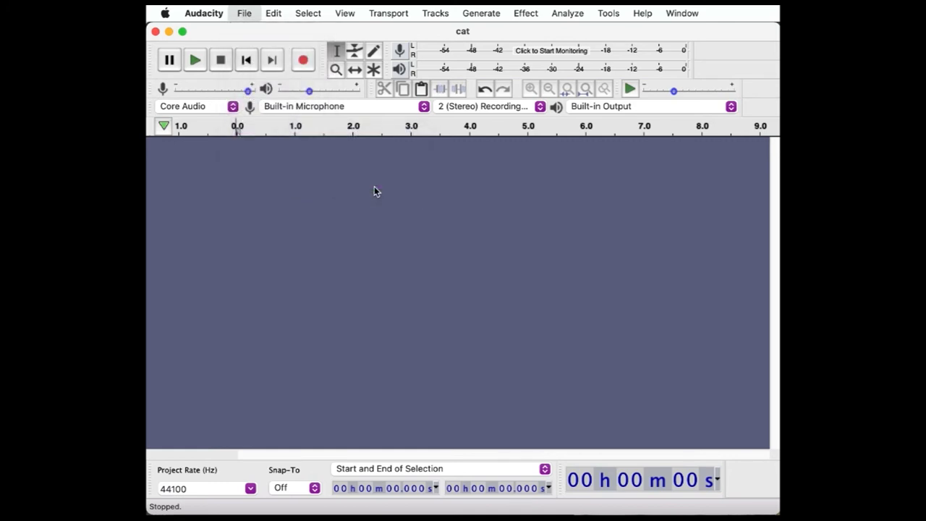
left_click(243, 13)
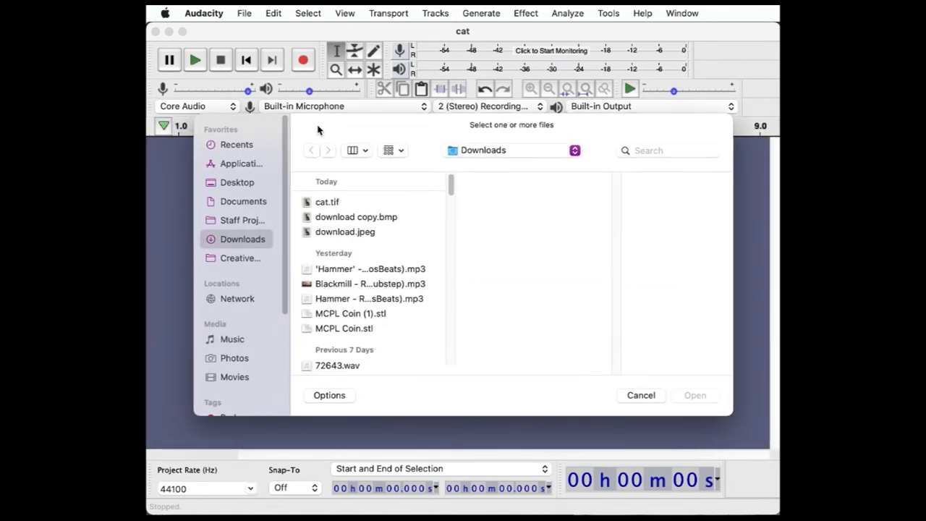
mouse_move(358, 224)
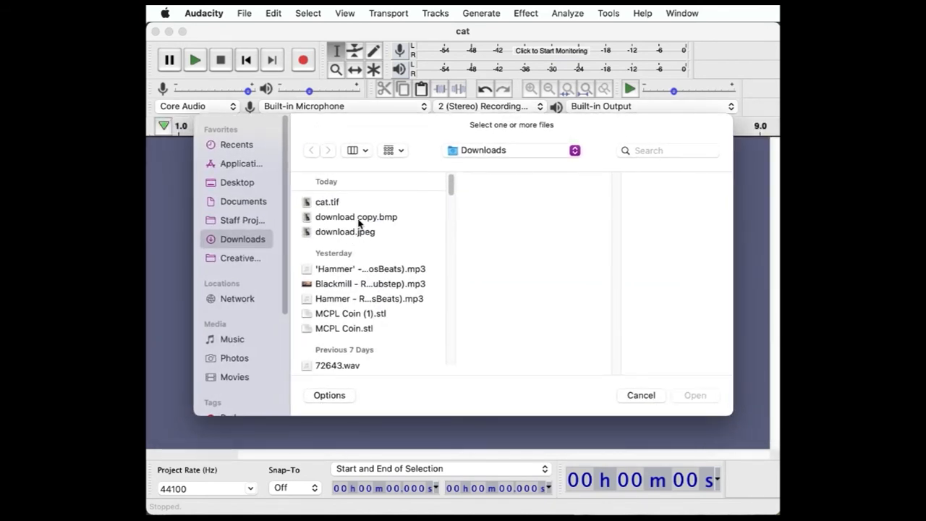
left_click(355, 217)
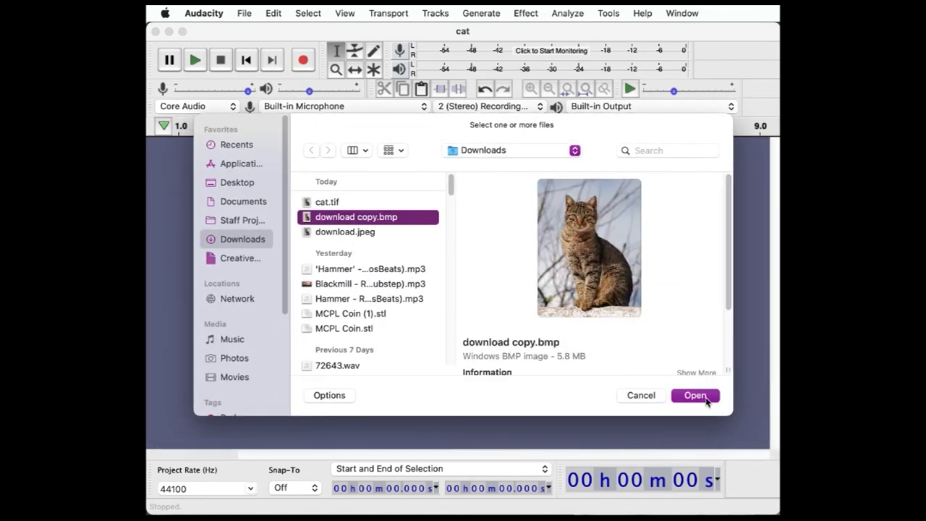
Import download copy.bmp as raw audio with U-Law encoding, creating a mono track
left_click(694, 395)
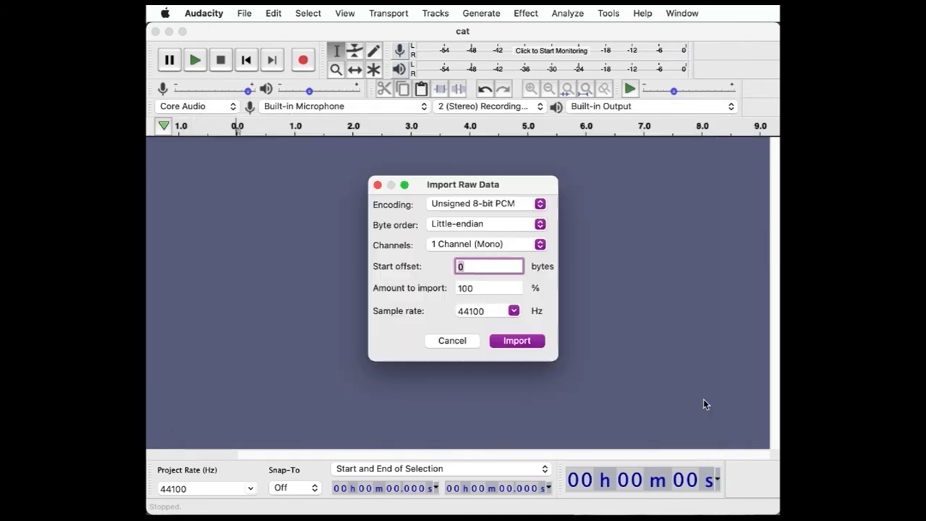
left_click(484, 203)
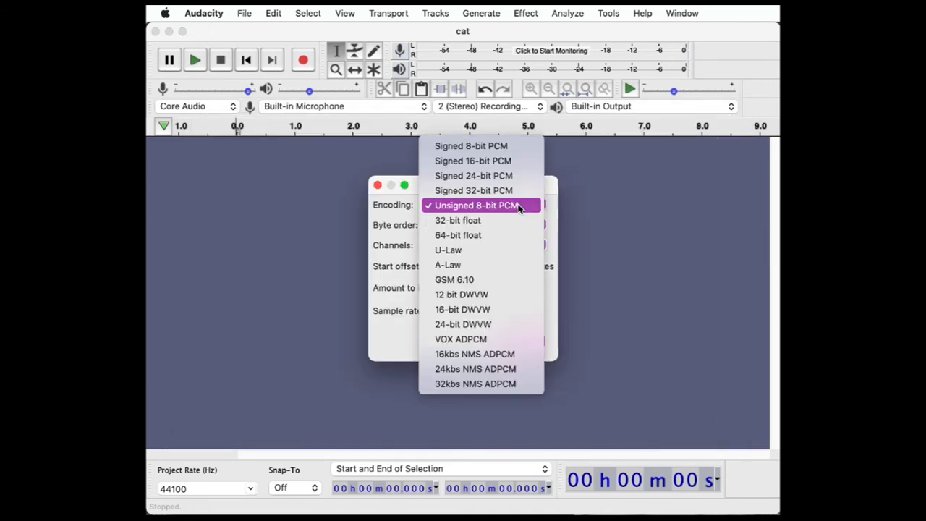
left_click(447, 249)
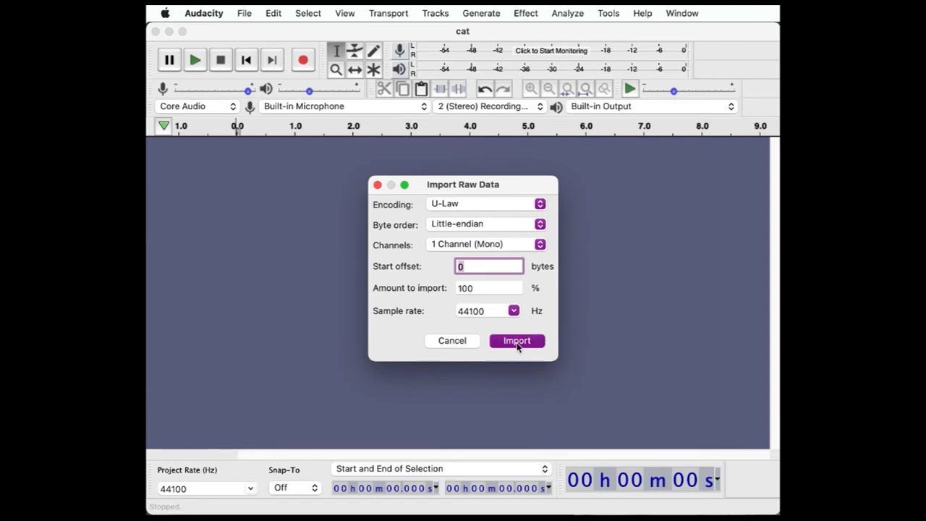
left_click(516, 341)
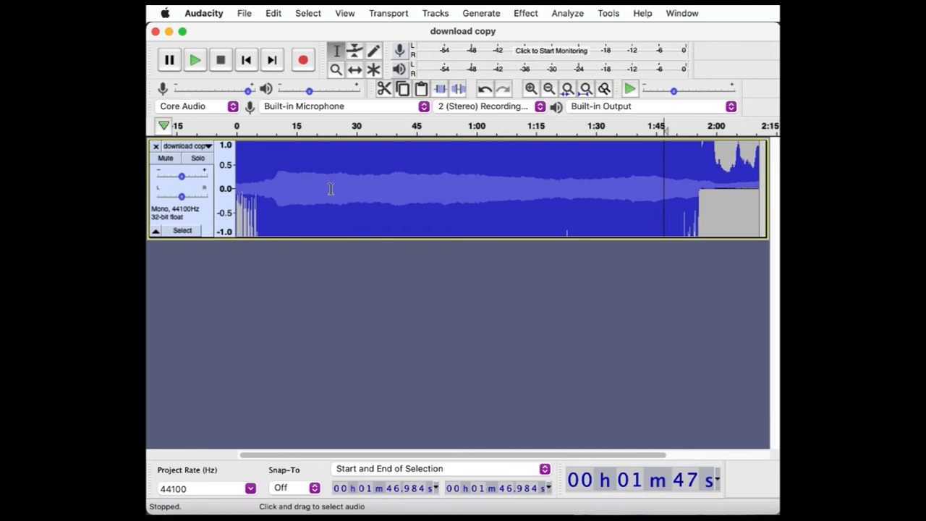
Select a stretch of the download copy track and apply Change Pitch to it
left_click_drag(305, 128, 388, 127)
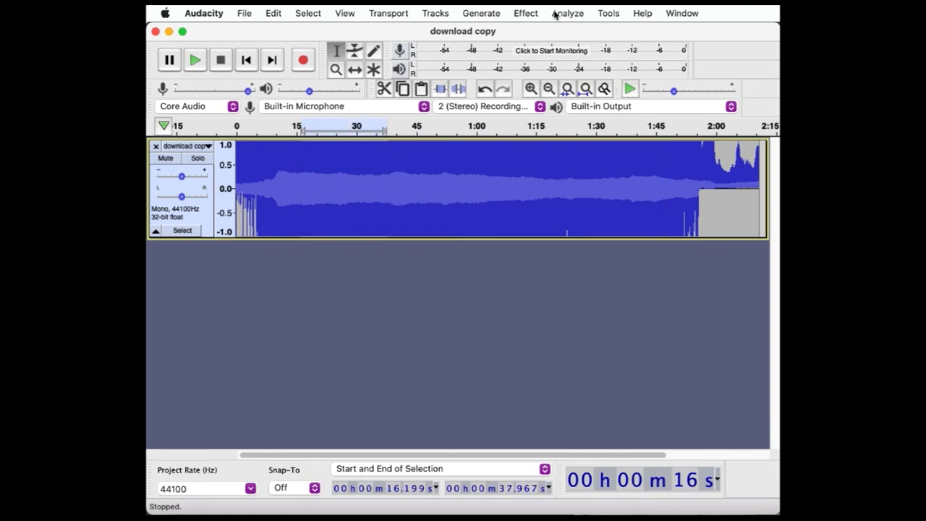
left_click(525, 13)
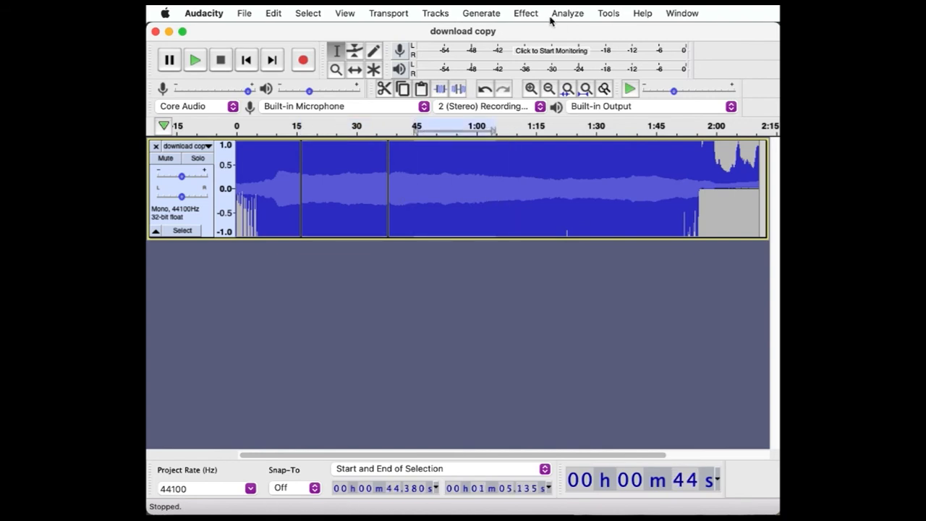
left_click(525, 13)
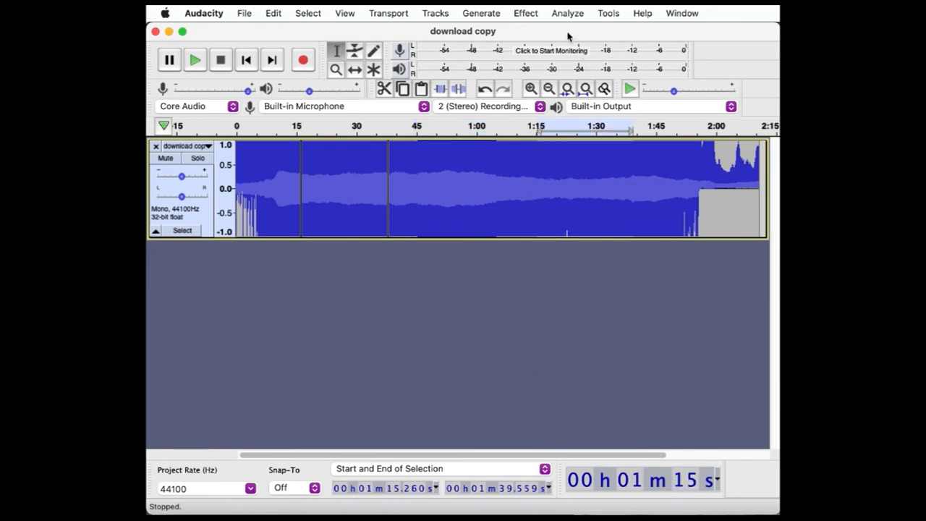
left_click(525, 13)
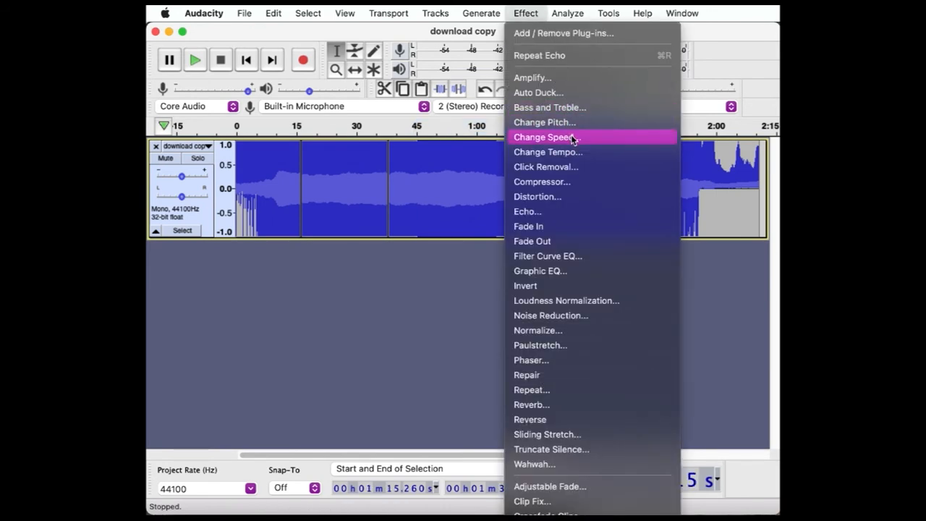
mouse_move(564, 121)
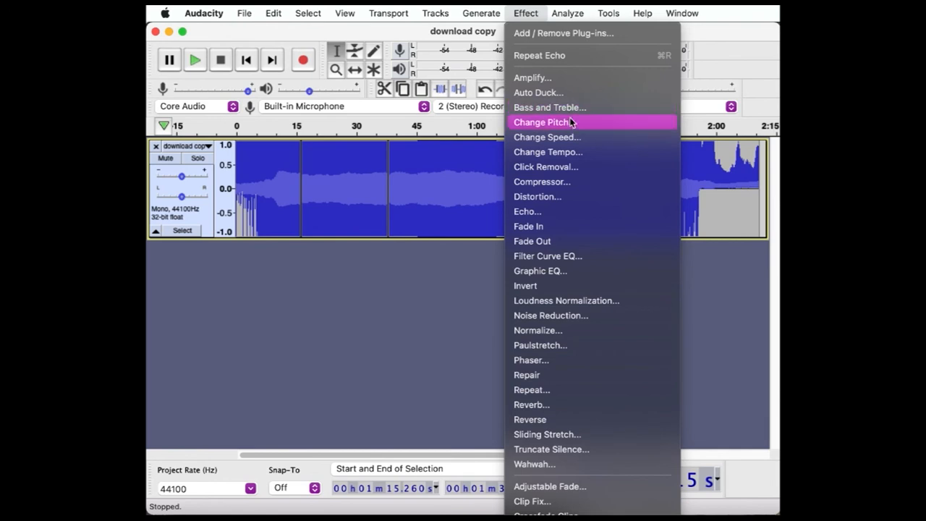
left_click(544, 122)
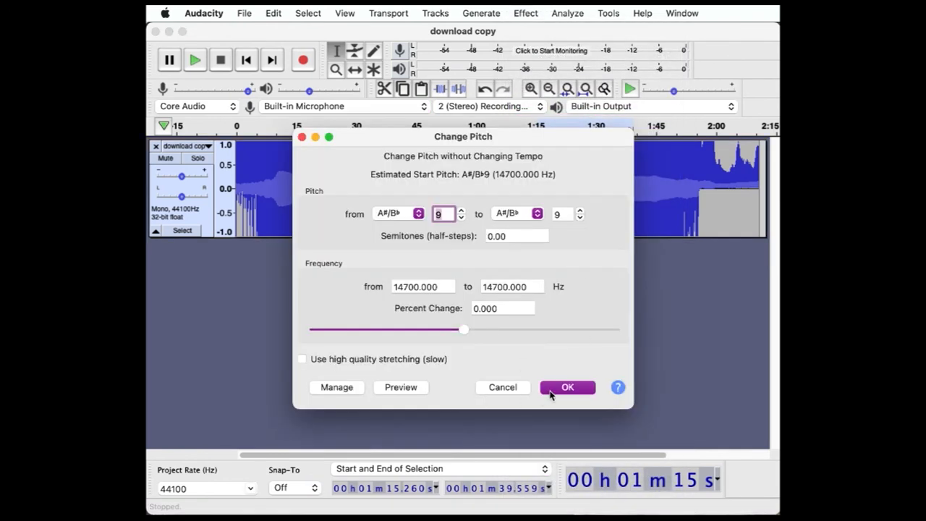
left_click(567, 388)
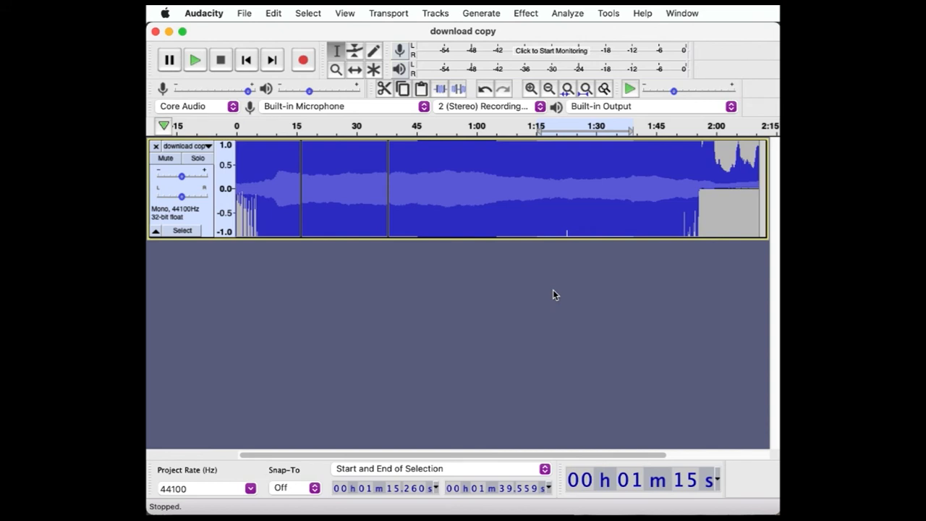
mouse_move(538, 20)
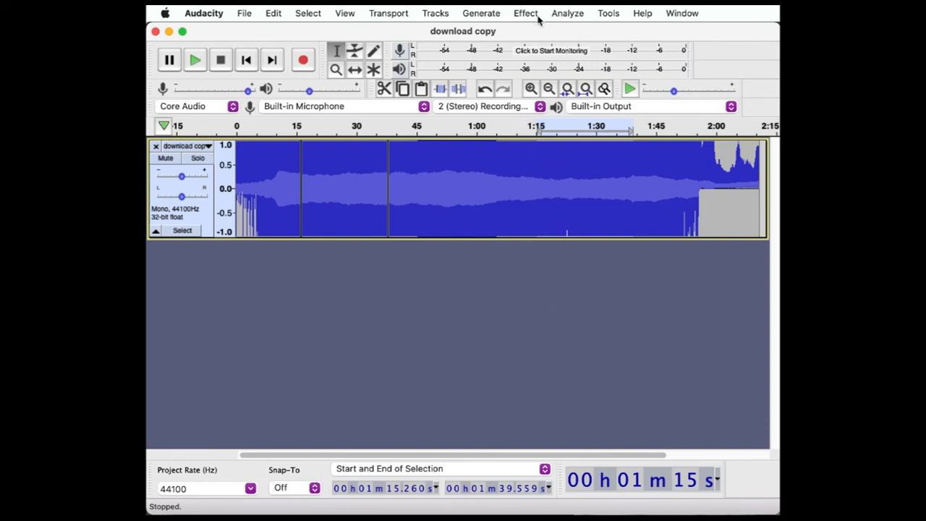
Apply the Phaser effect to the selected 1:15–1:40 section
left_click(525, 13)
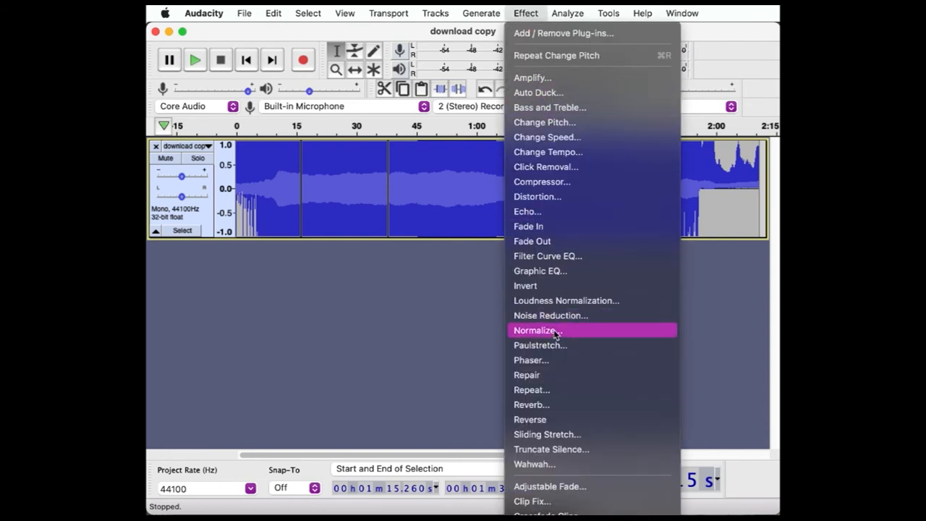
left_click(531, 359)
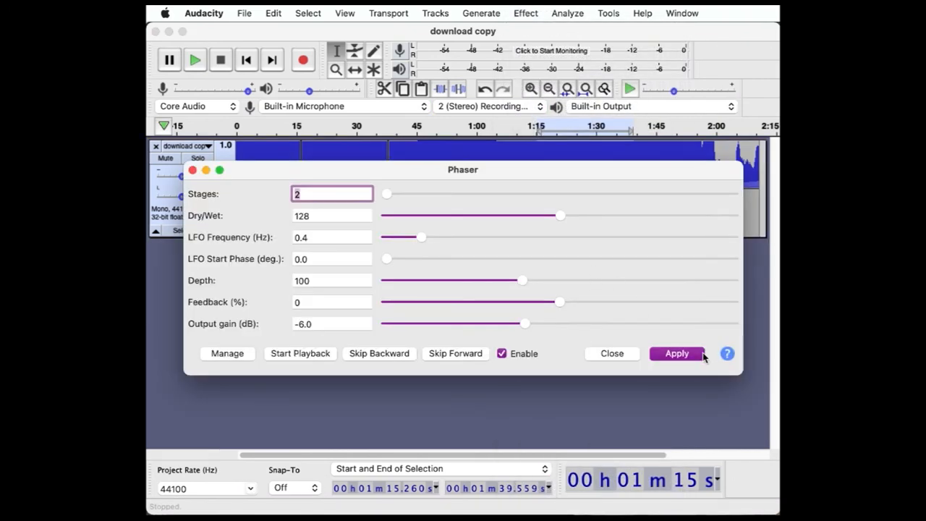
left_click(676, 353)
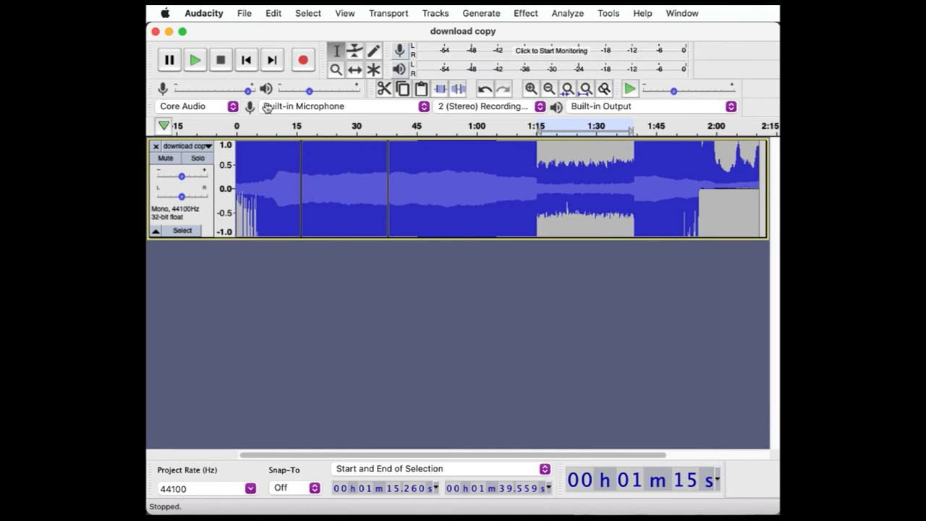
Export the track to the Desktop as cat2.raw, header-less raw U-Law
left_click(243, 13)
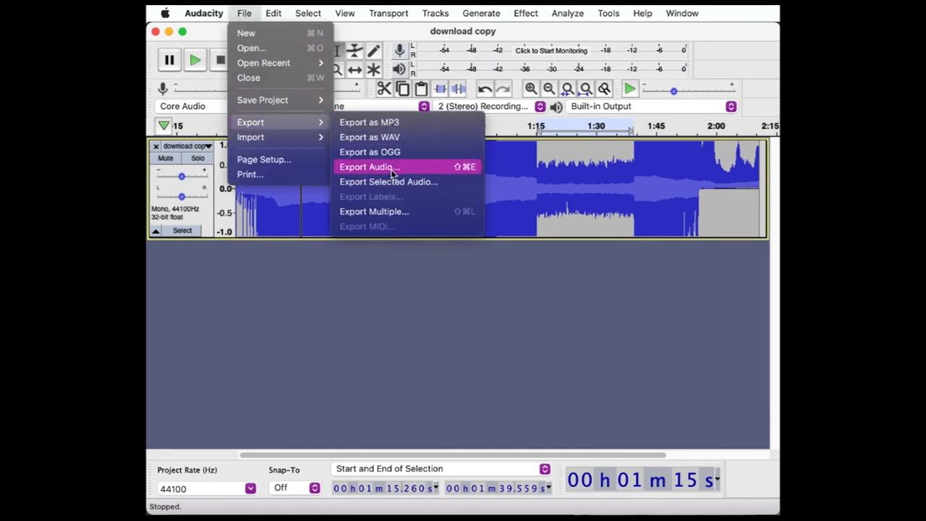
left_click(369, 167)
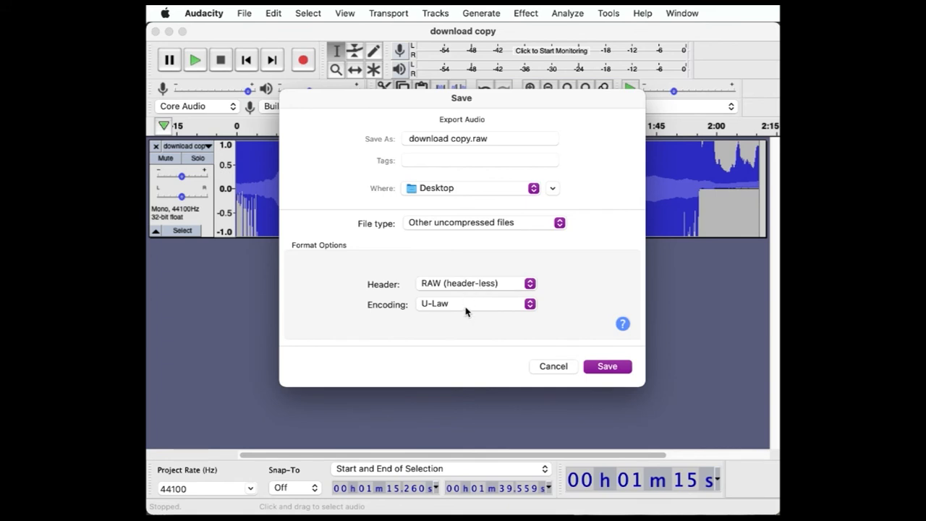
left_click(479, 139)
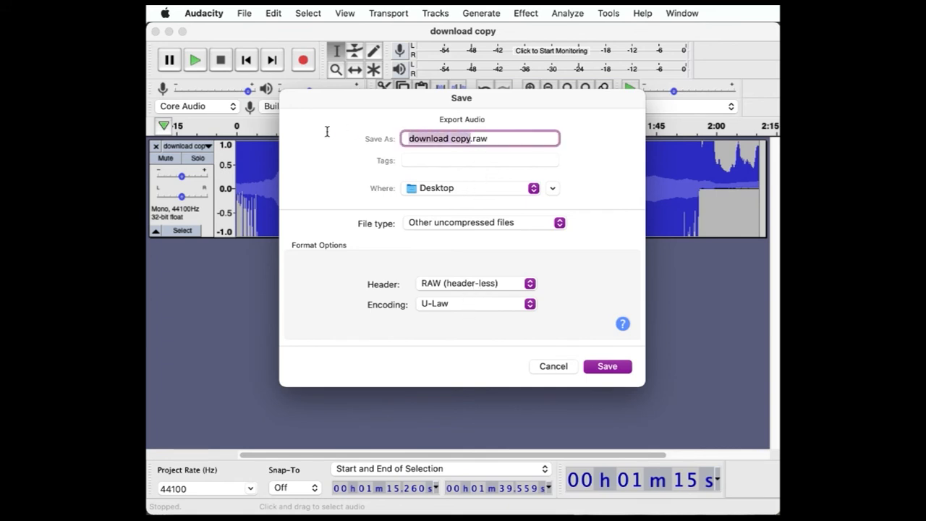
type("cat2.raw")
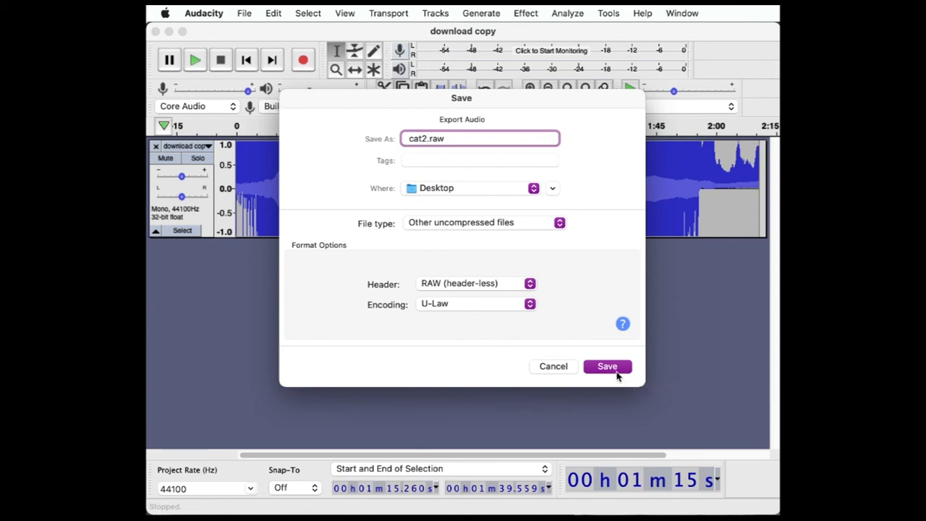
key("Backspace")
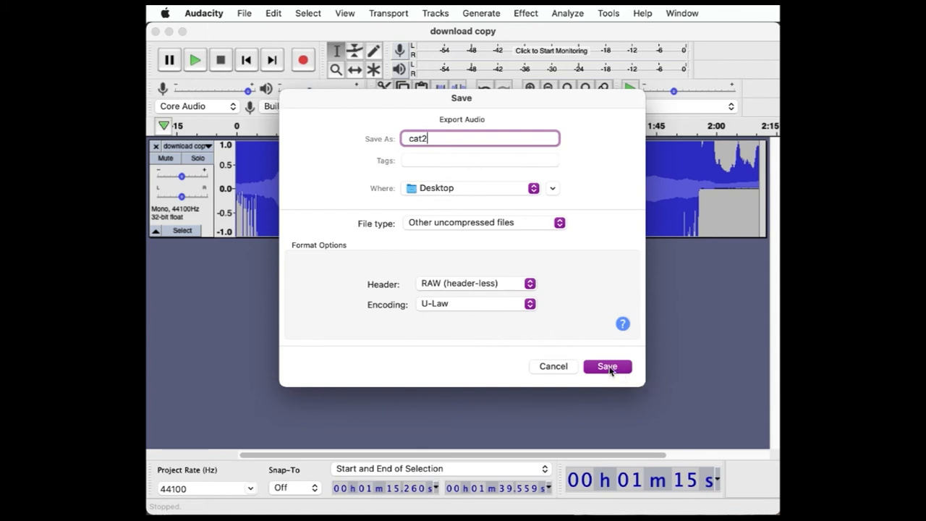
left_click(606, 366)
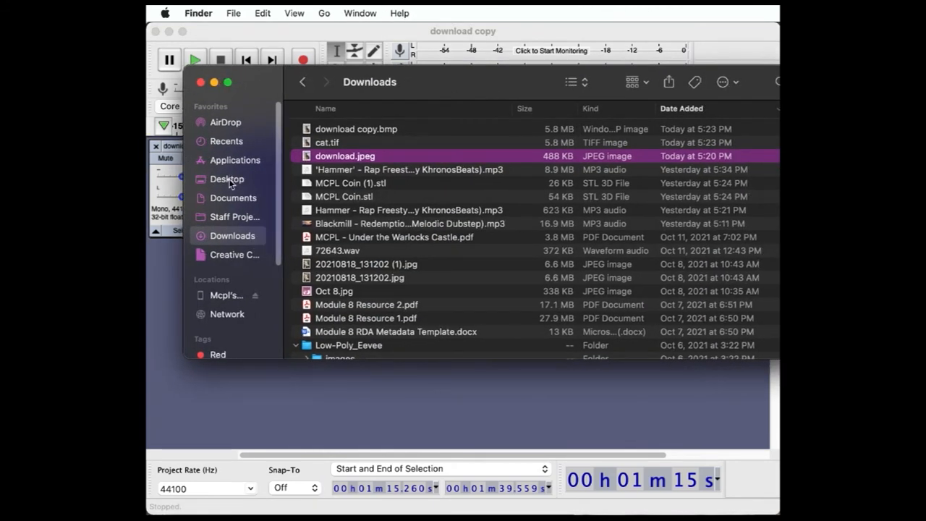
Open cat2.raw from the Desktop in Preview, revealing the glitched striped cat
left_click(227, 179)
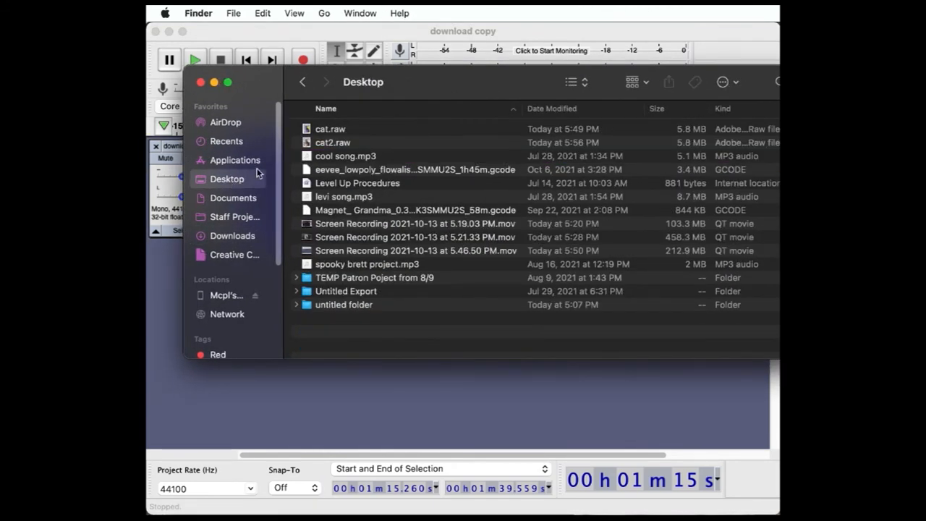
left_click(333, 144)
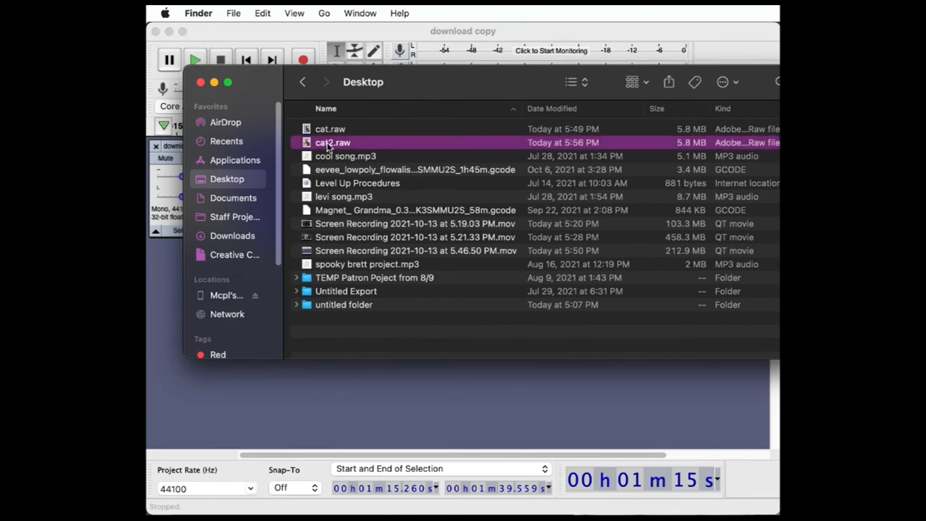
double_click(332, 142)
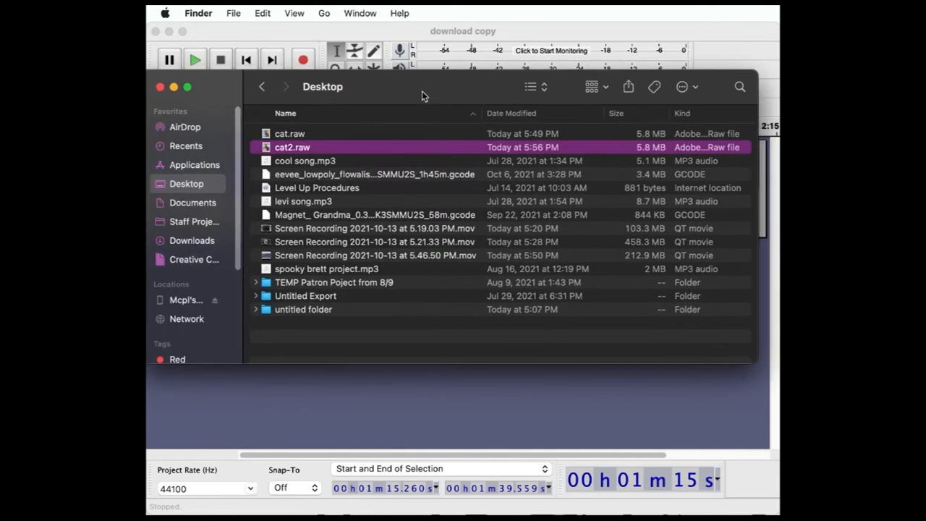
right_click(292, 147)
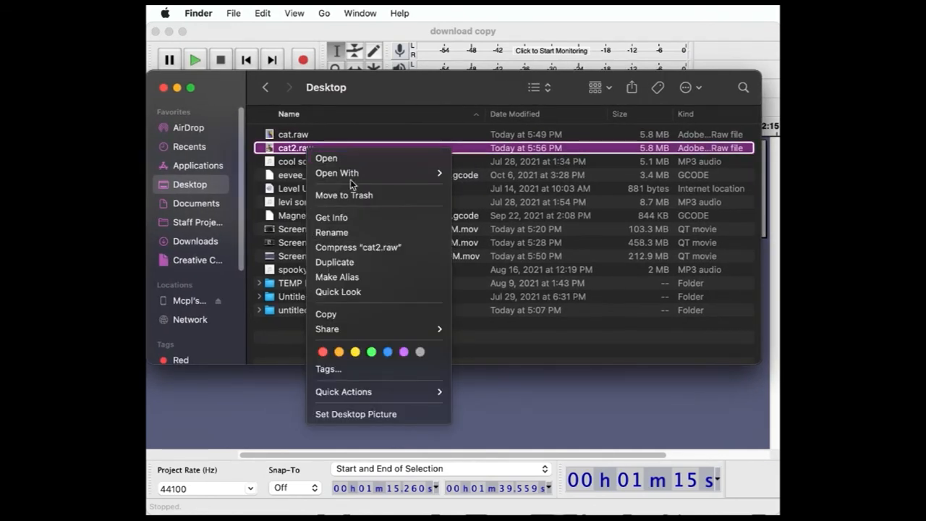
mouse_move(335, 174)
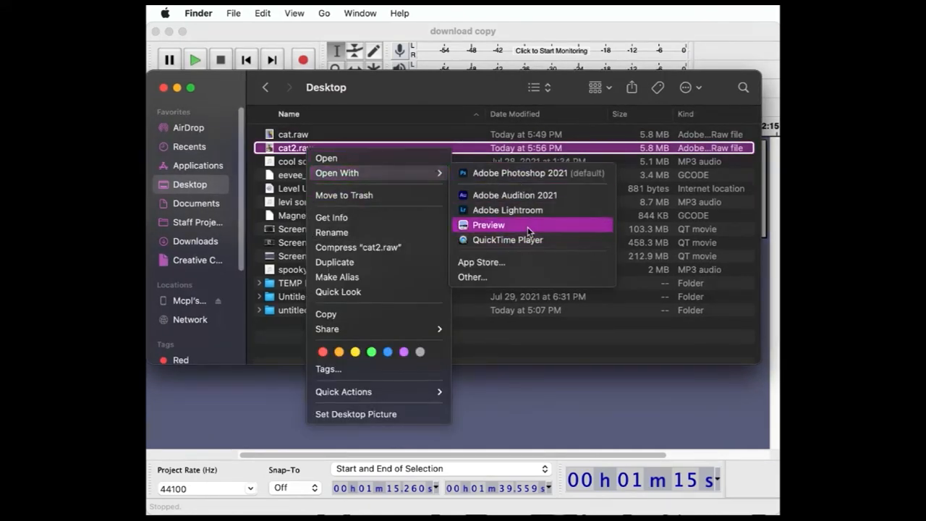
left_click(488, 224)
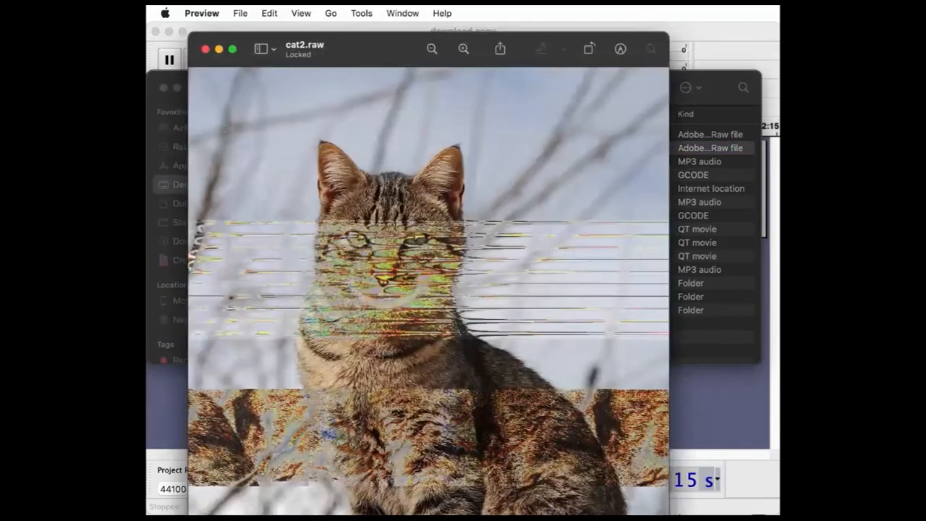